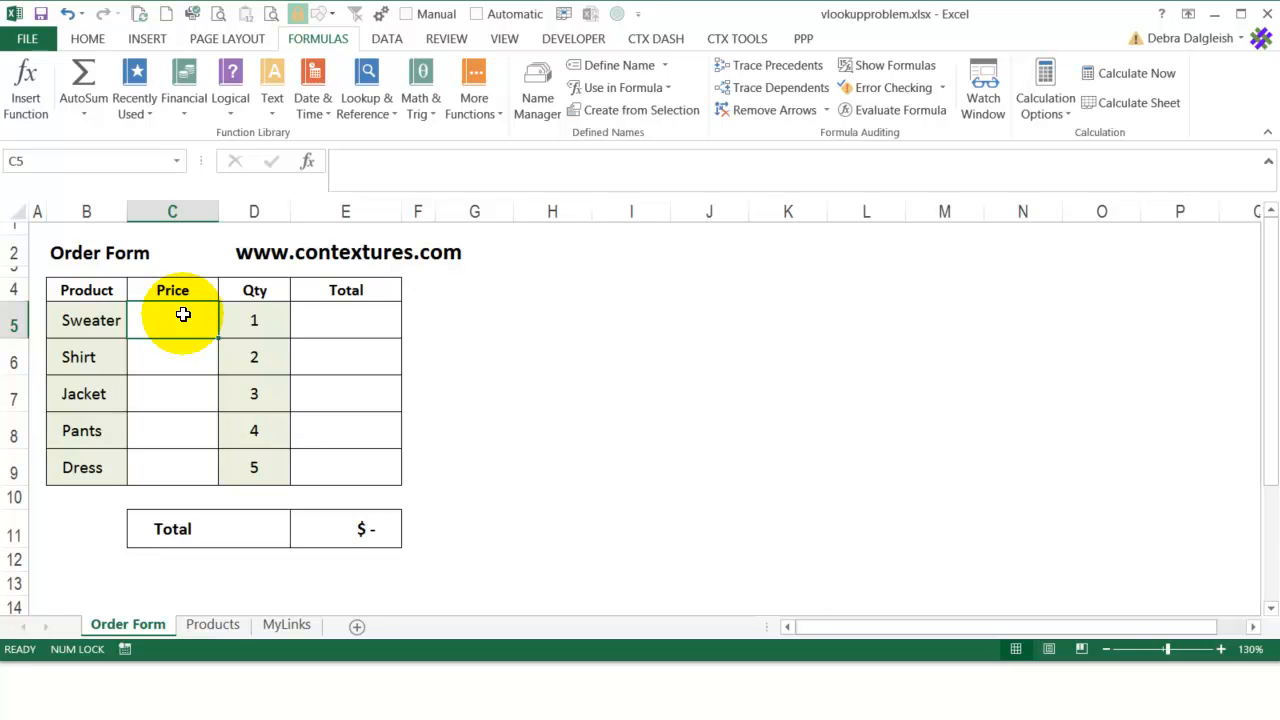
# Step: Review the Products price list and return to the Order Form sheet
pyautogui.click(212, 623)
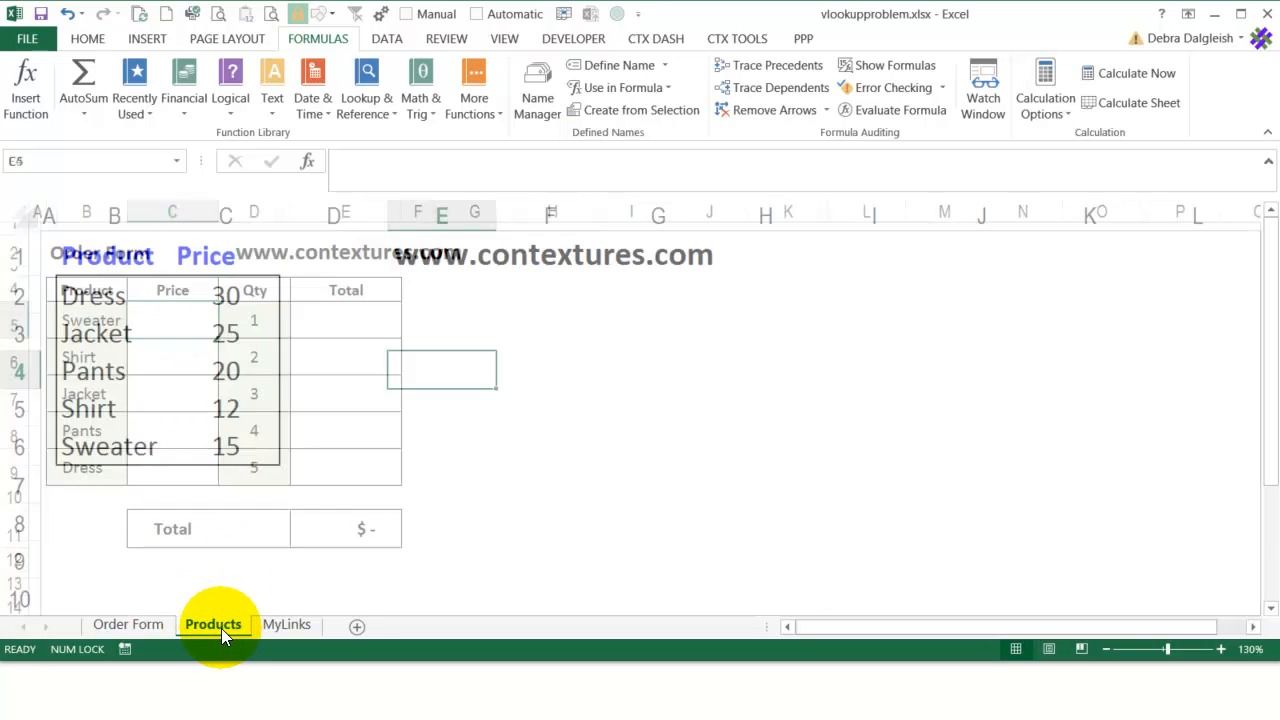
pyautogui.click(213, 624)
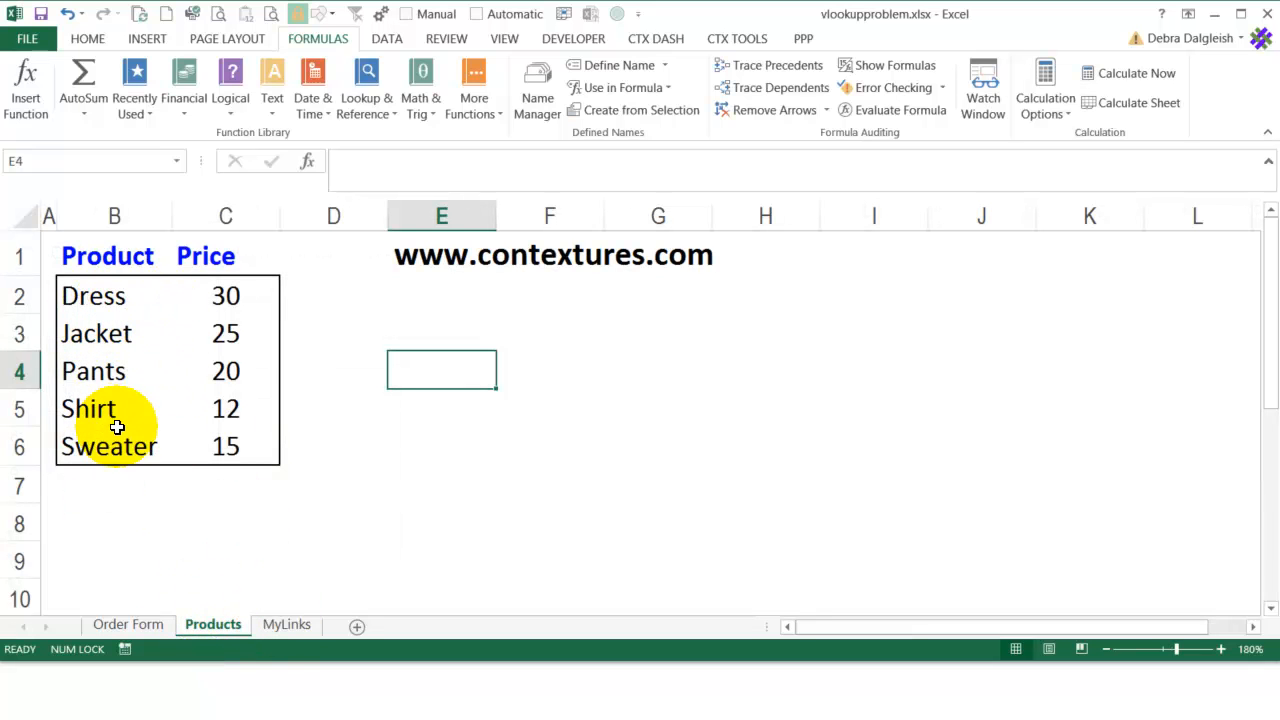
pyautogui.moveTo(249, 501)
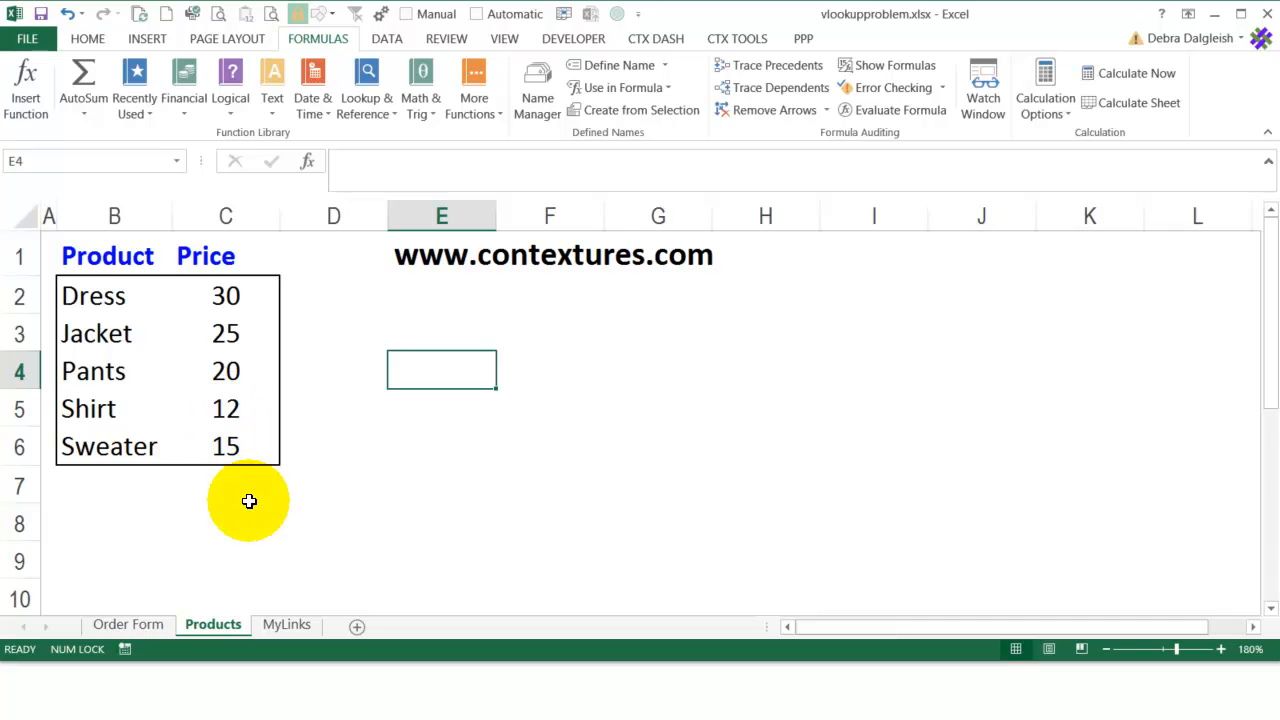
pyautogui.click(127, 624)
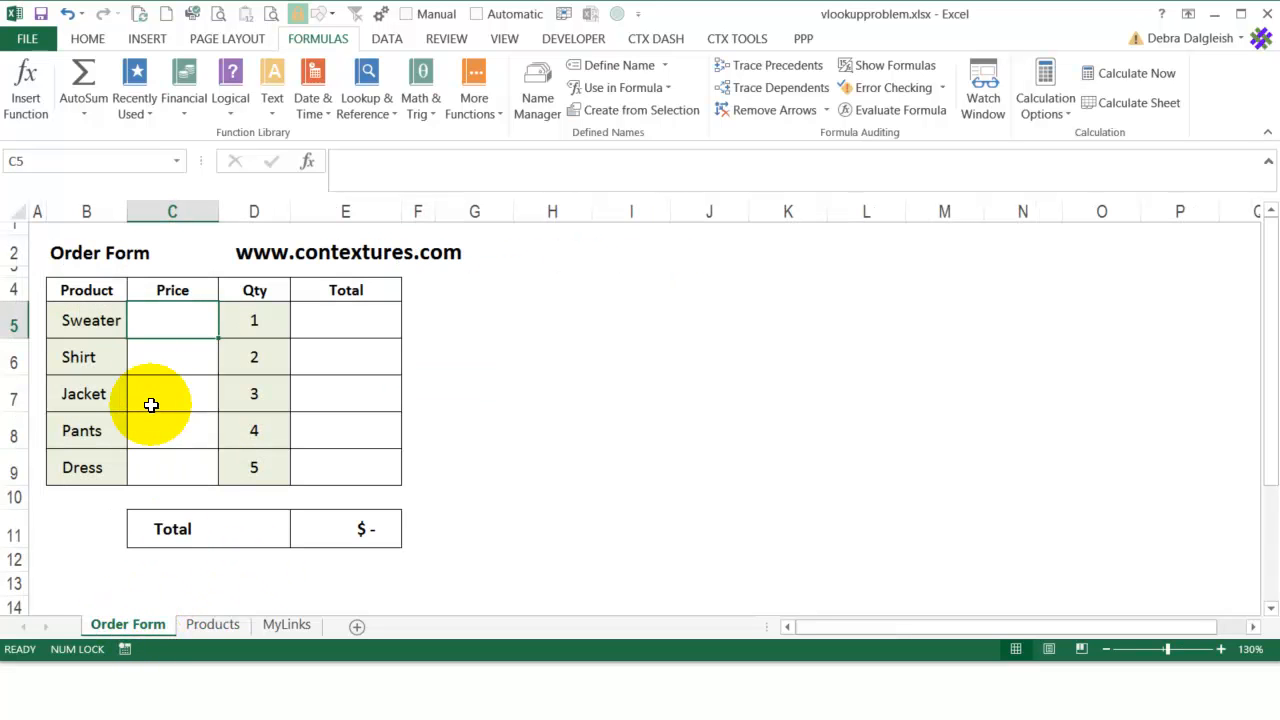
pyautogui.moveTo(146, 330)
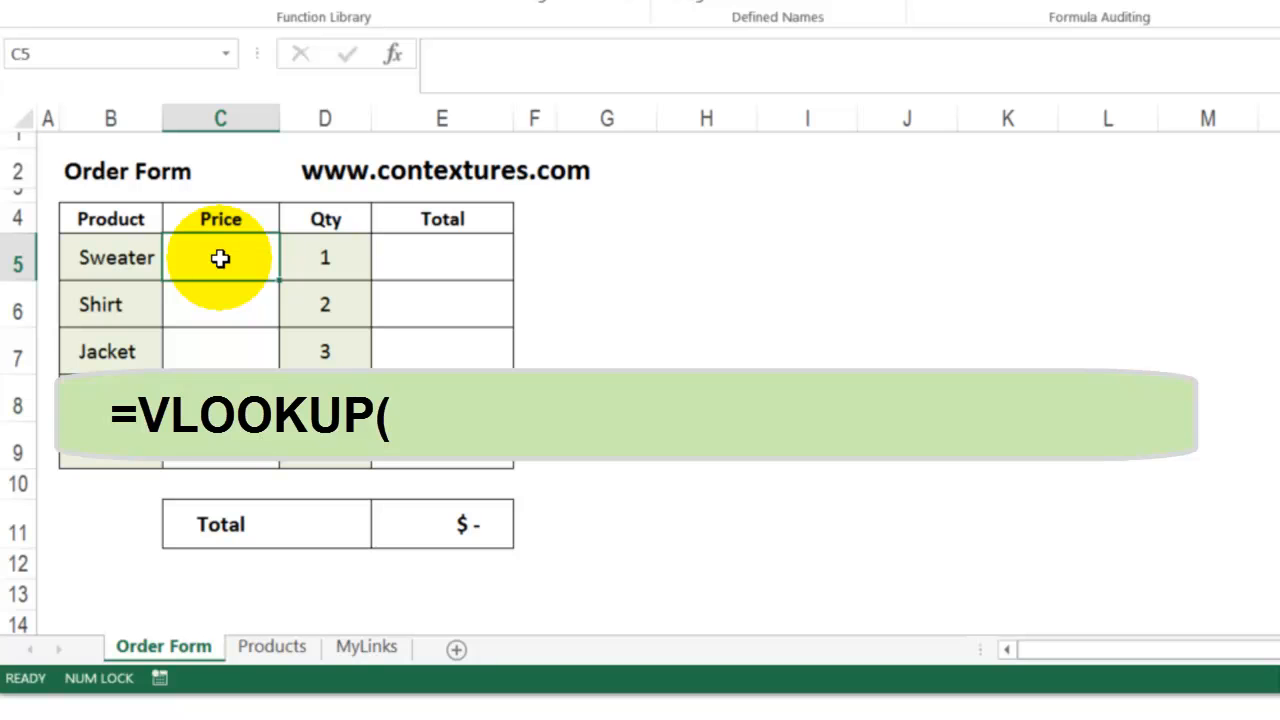
# Step: Start a VLOOKUP in C5 with Sweater's B5 as lookup value and the Products table as range
pyautogui.write('=vlookup')
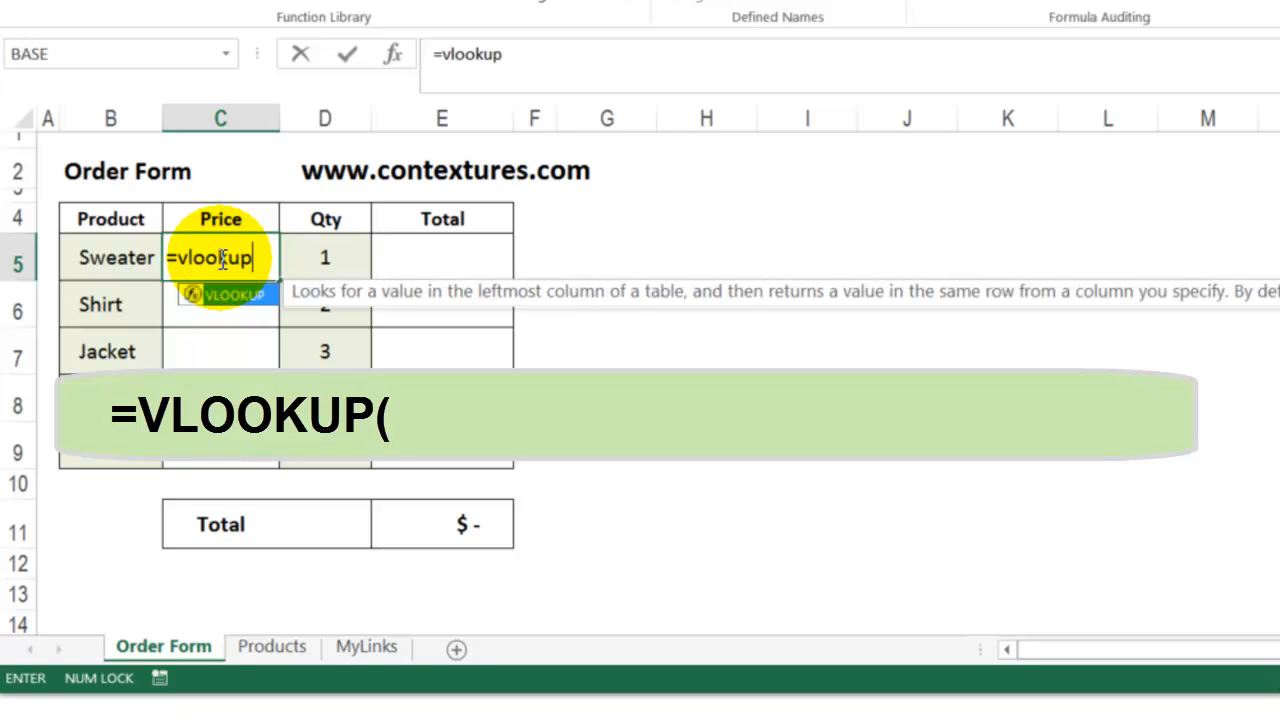
pyautogui.write('(')
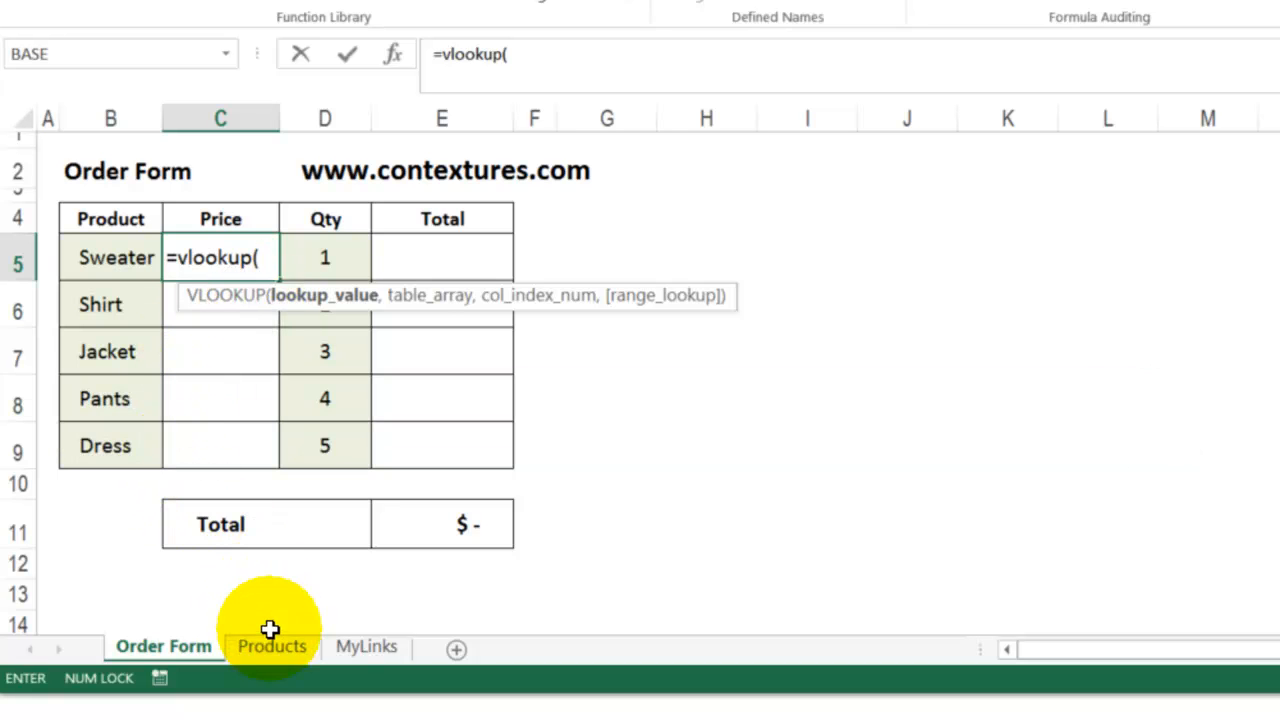
pyautogui.click(271, 646)
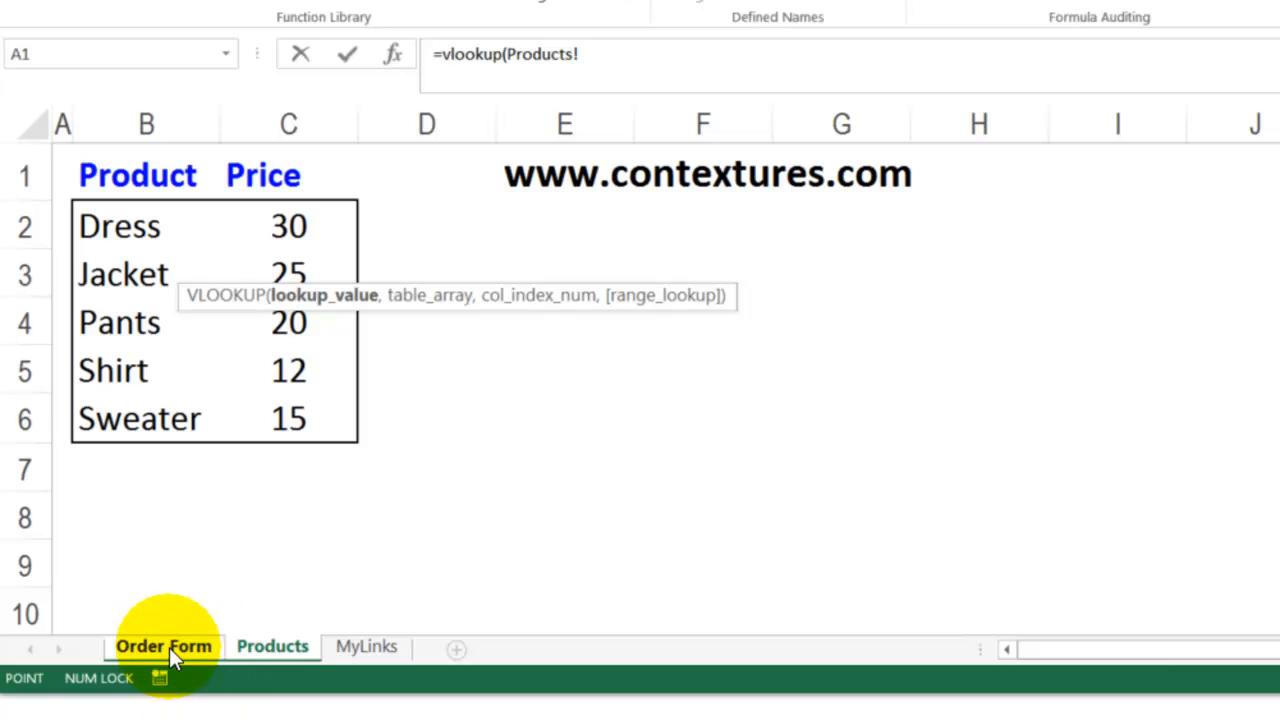
pyautogui.click(163, 646)
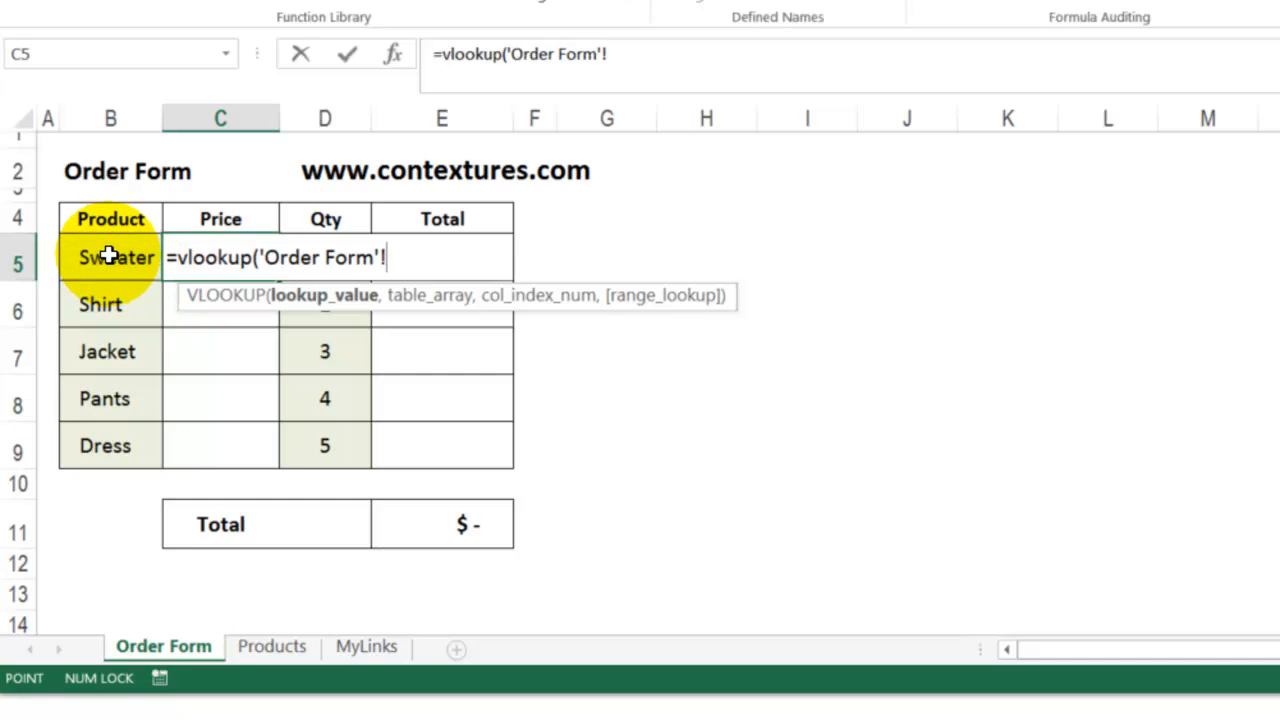
pyautogui.click(110, 257)
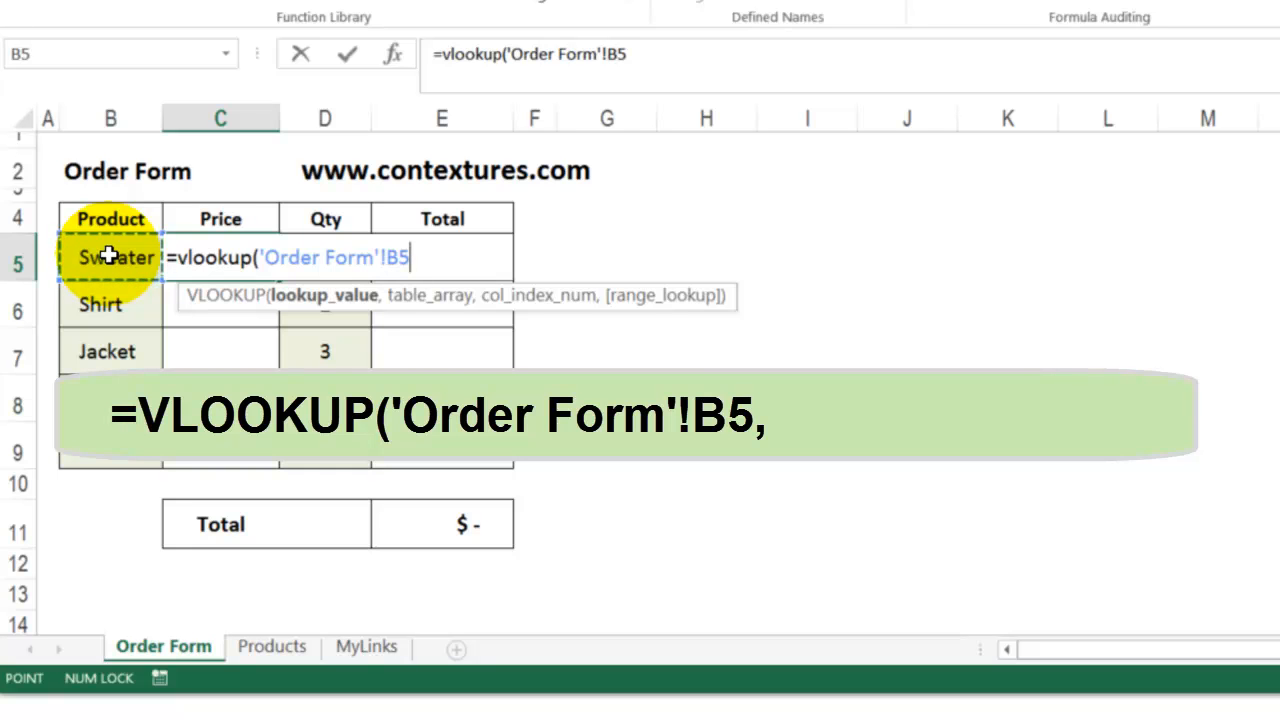
pyautogui.write(',')
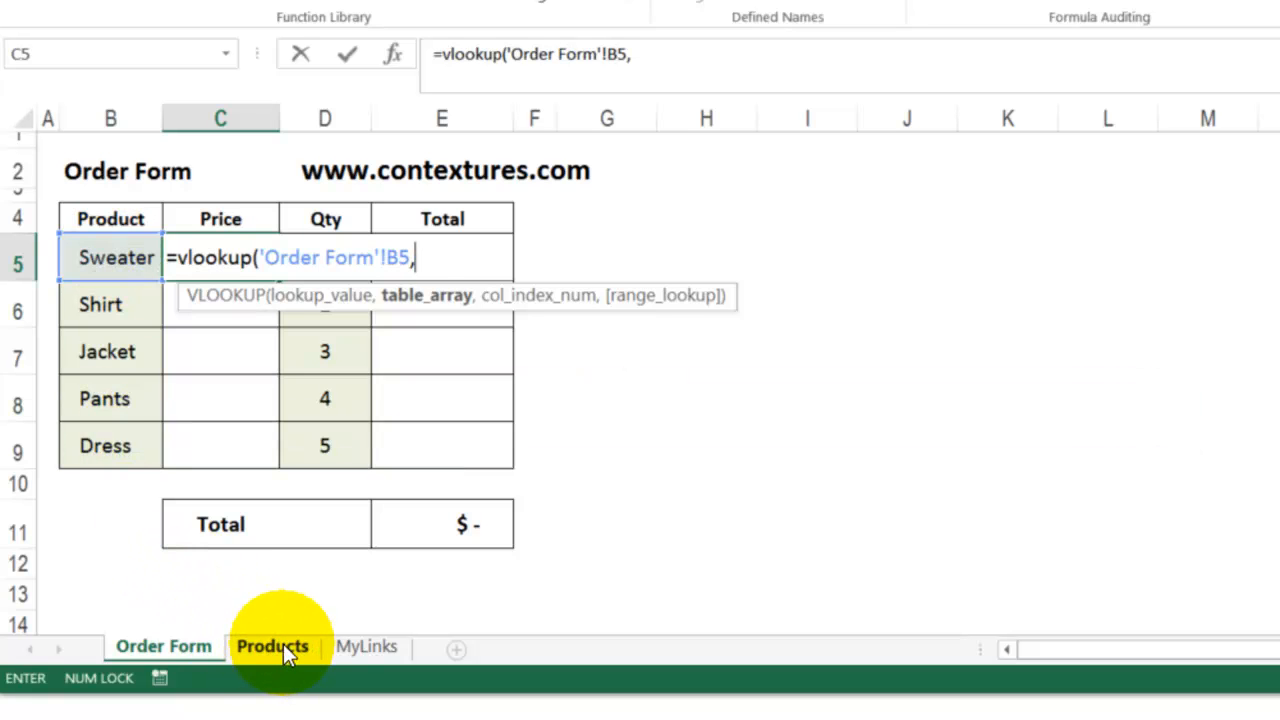
pyautogui.click(272, 646)
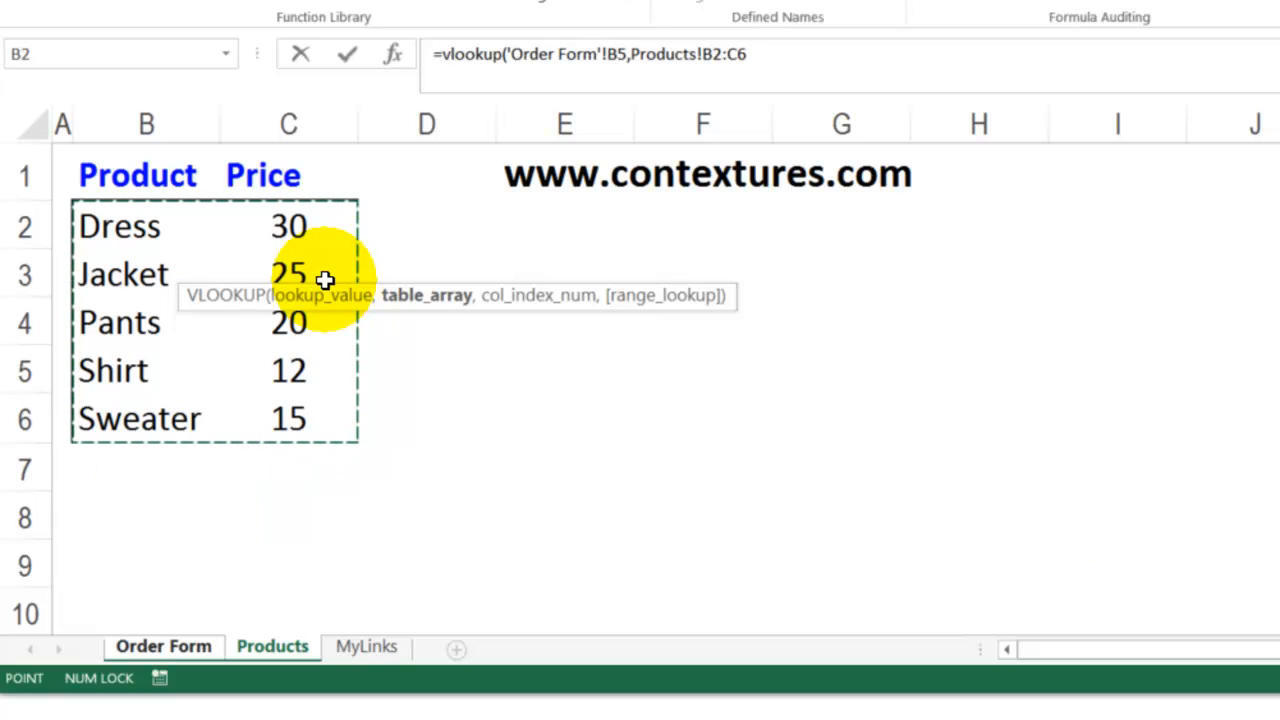
pyautogui.moveTo(728, 54)
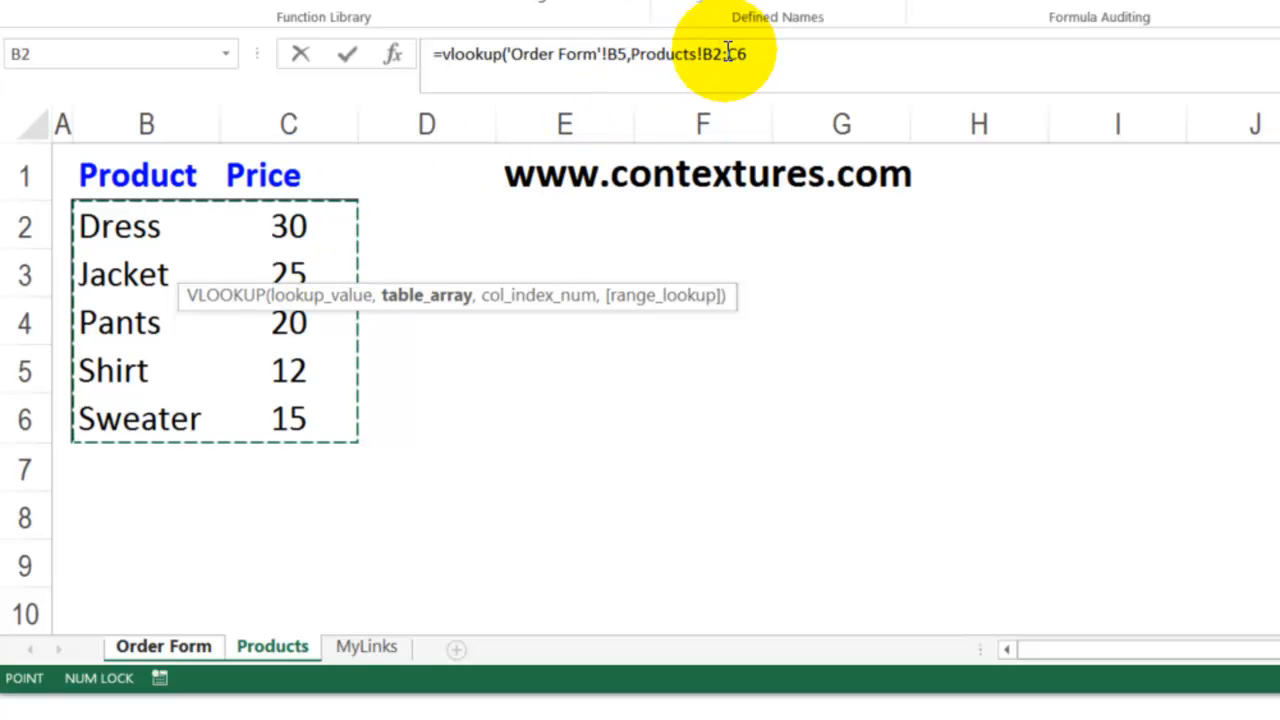
# Step: Lock the range as $B$2:$C$6 and finish the VLOOKUP with column 2, giving Sweater $15.00
pyautogui.press('f4')
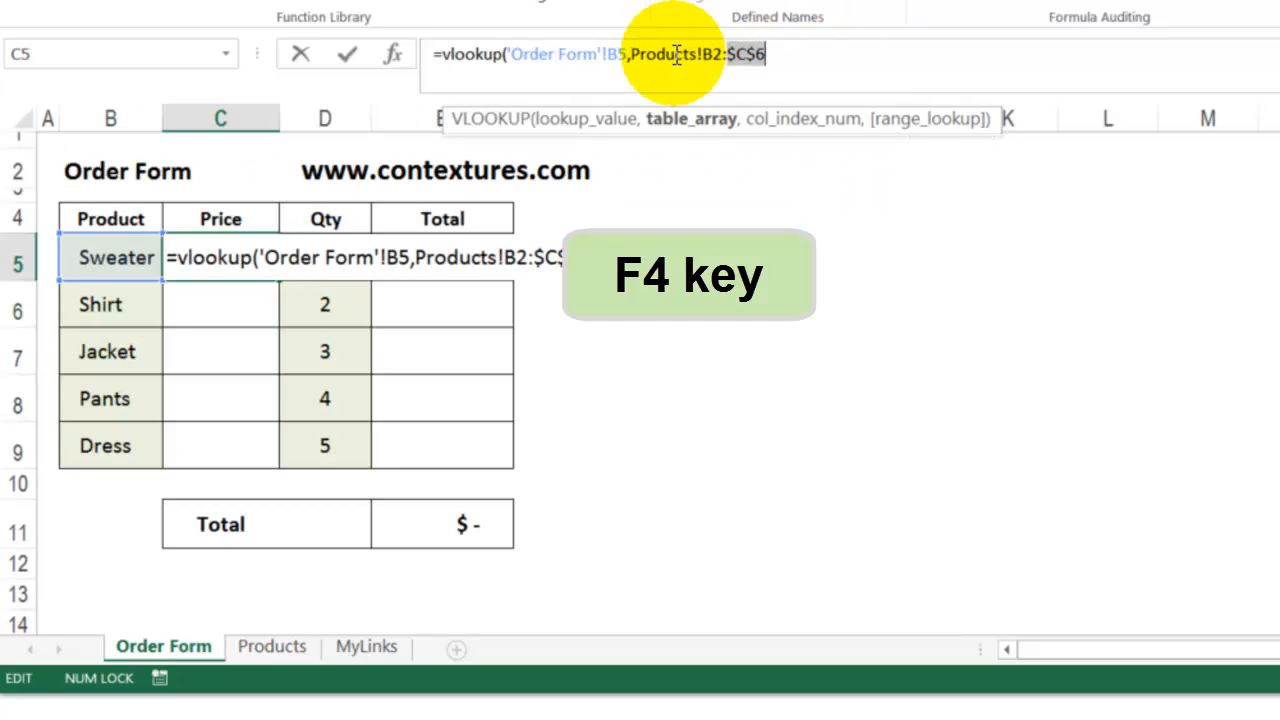
pyautogui.press('f4')
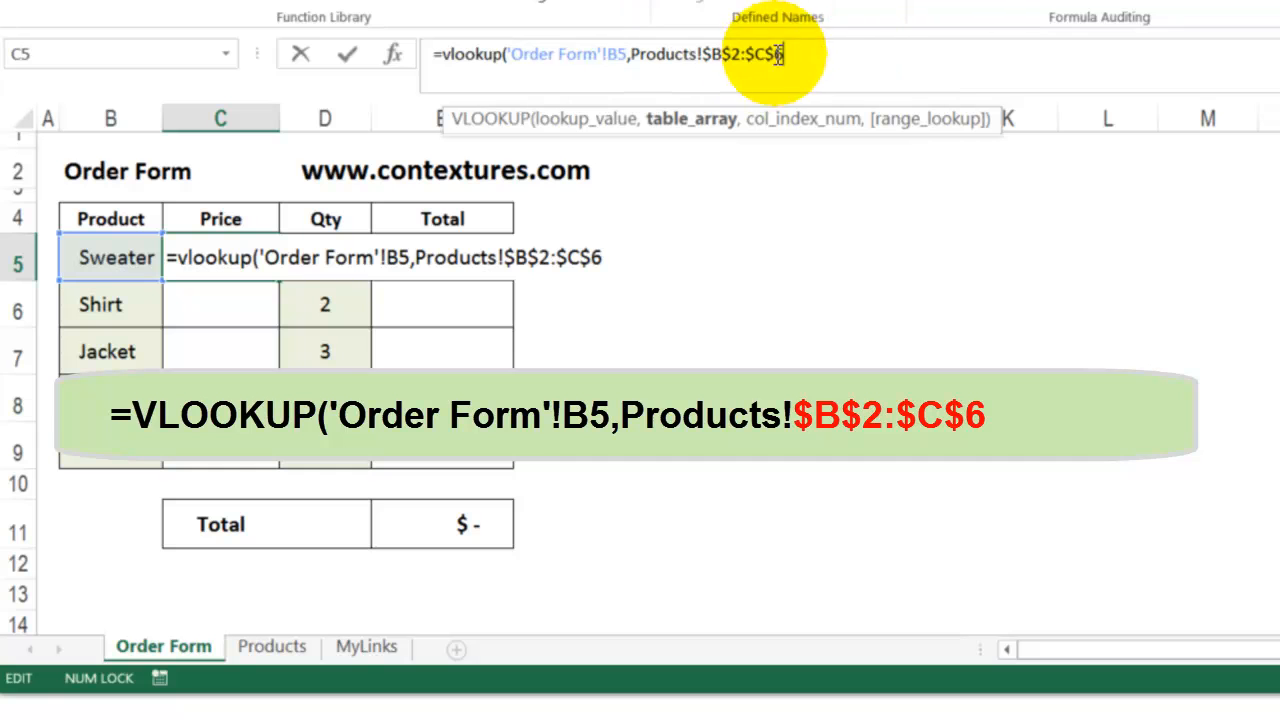
pyautogui.moveTo(800, 54)
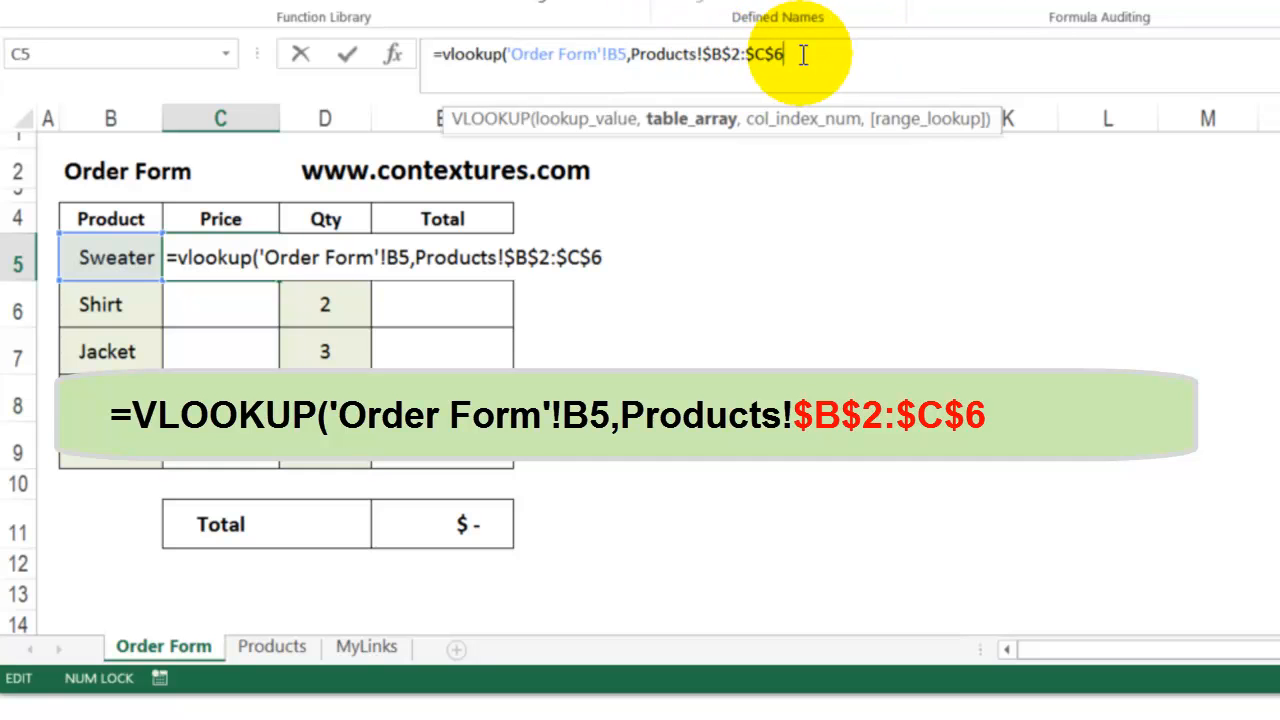
pyautogui.write(',')
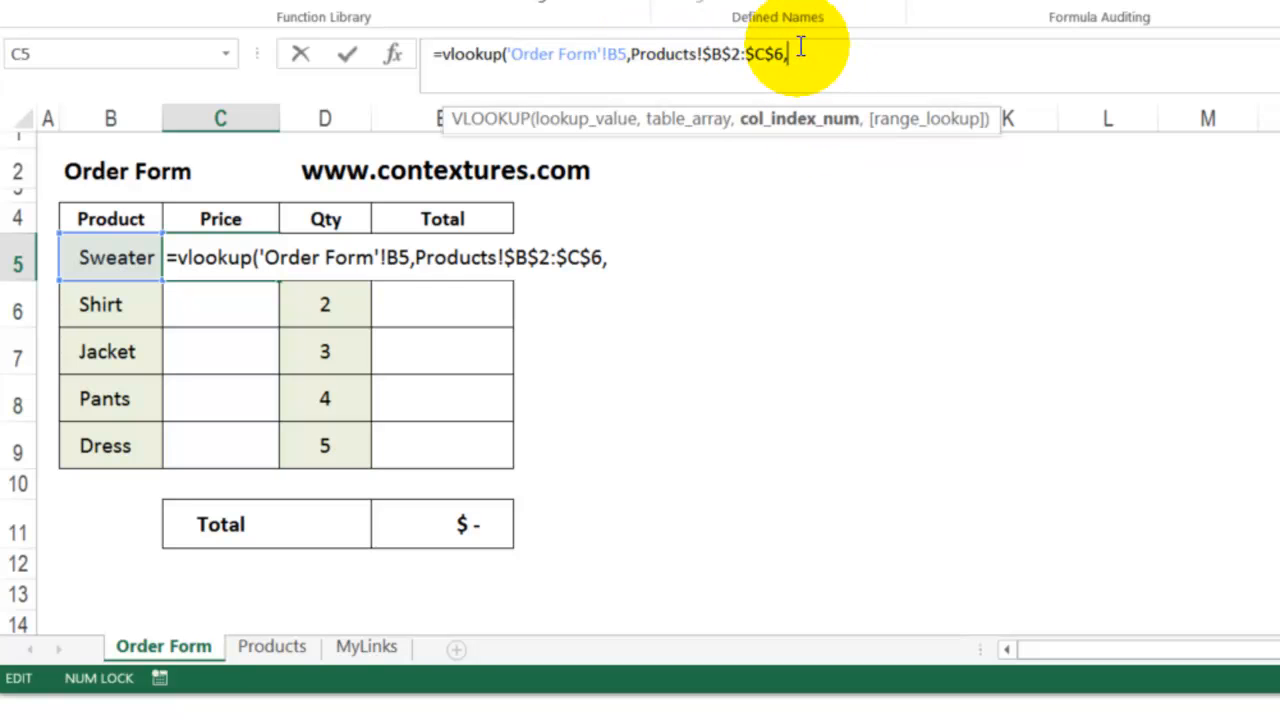
pyautogui.write('2')
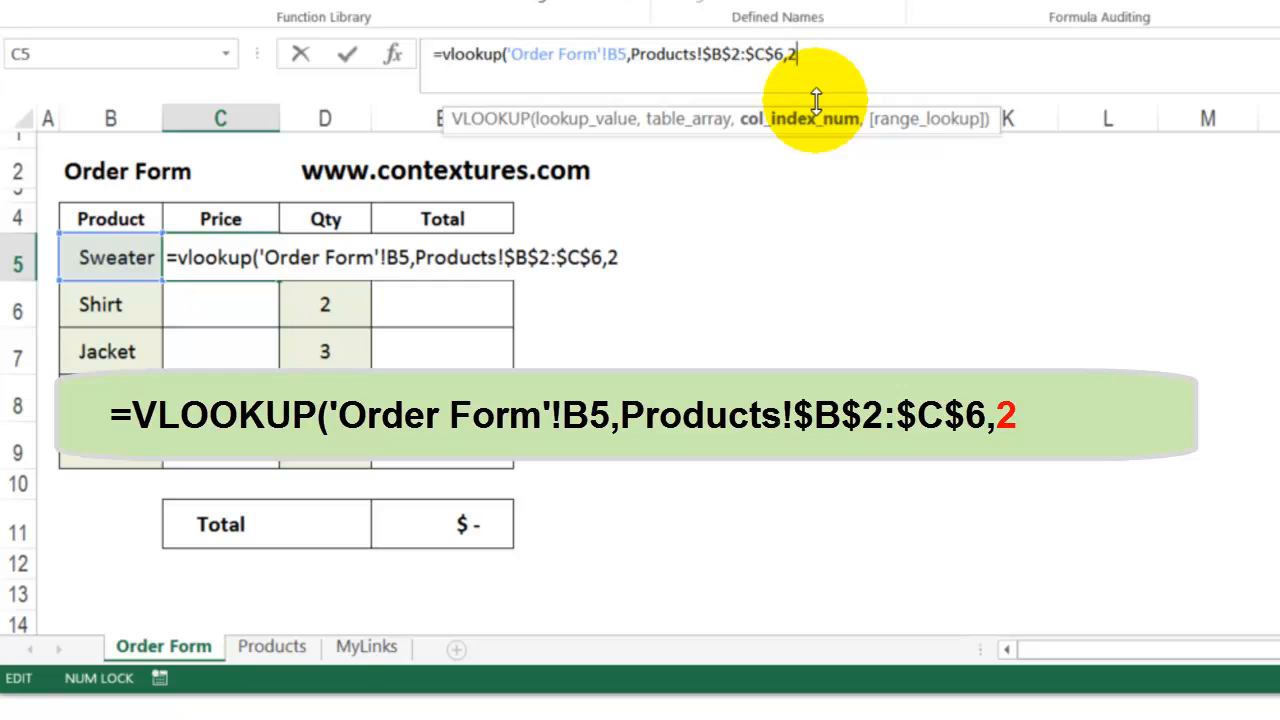
pyautogui.write(',FALSE')
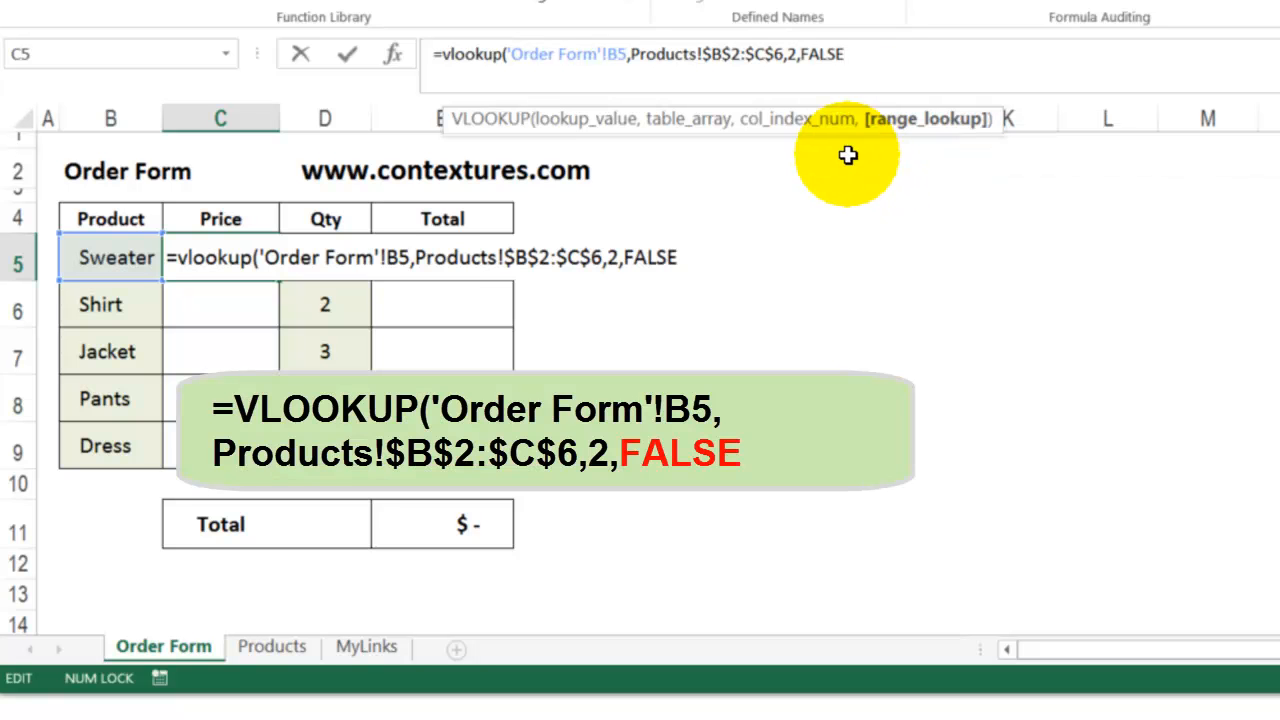
pyautogui.write(')')
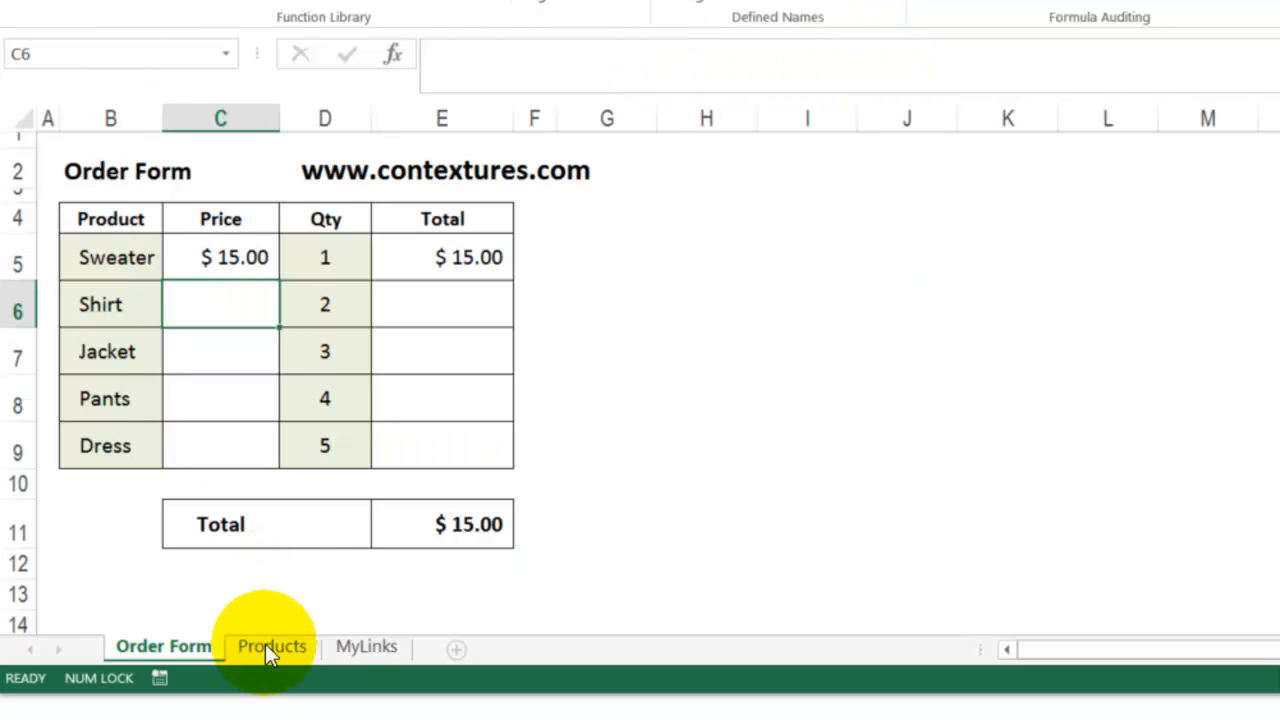
# Step: Copy the C5 price formula down to C9, checking against the Products list, for a $344.00 total
pyautogui.click(272, 646)
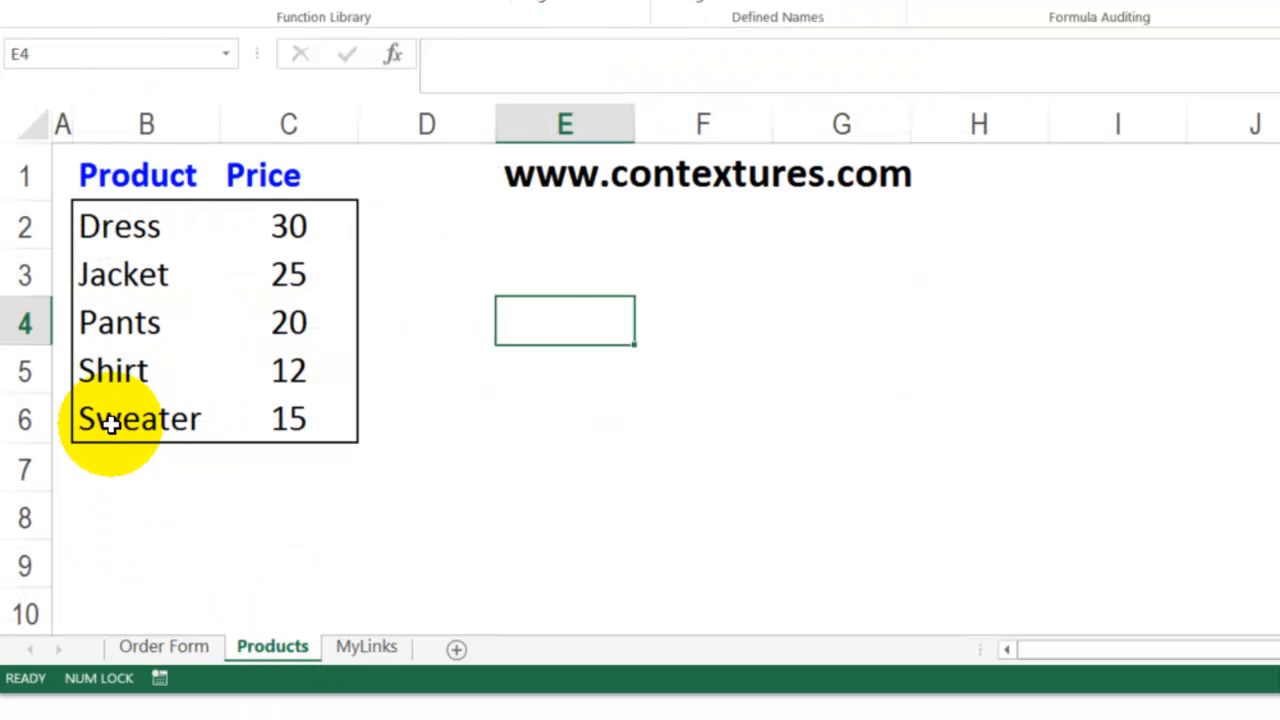
pyautogui.click(163, 646)
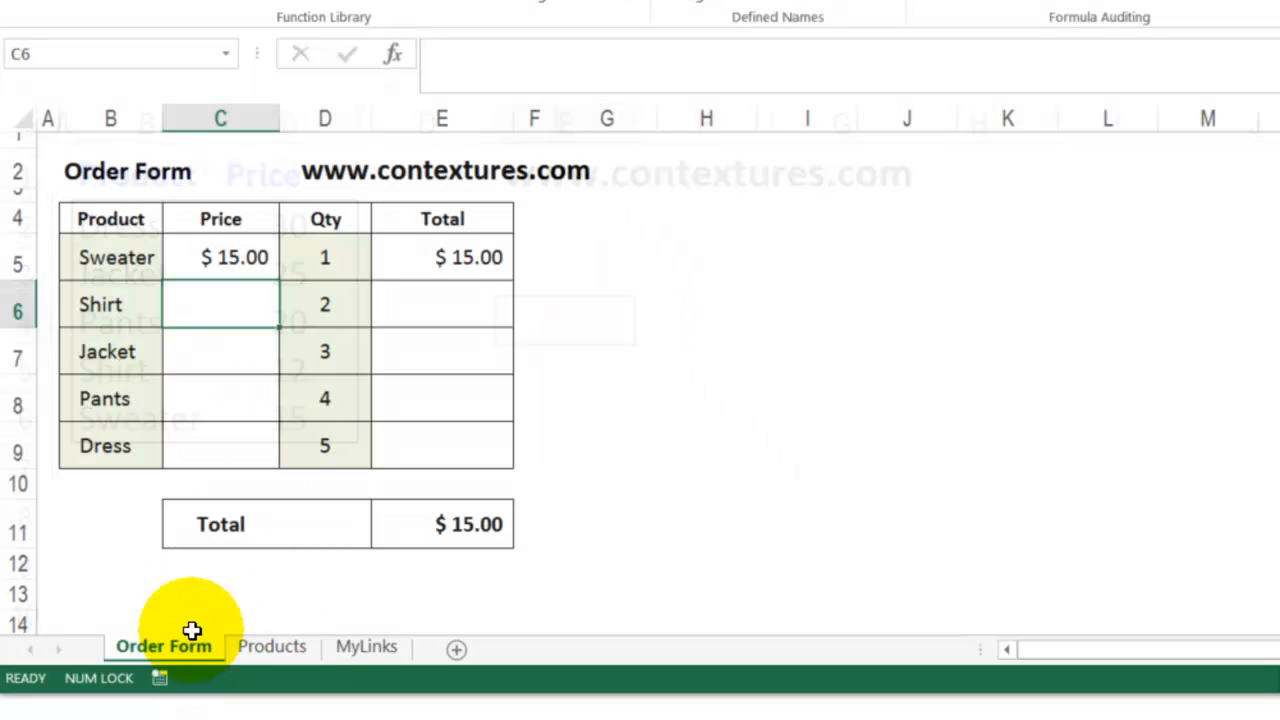
pyautogui.click(220, 257)
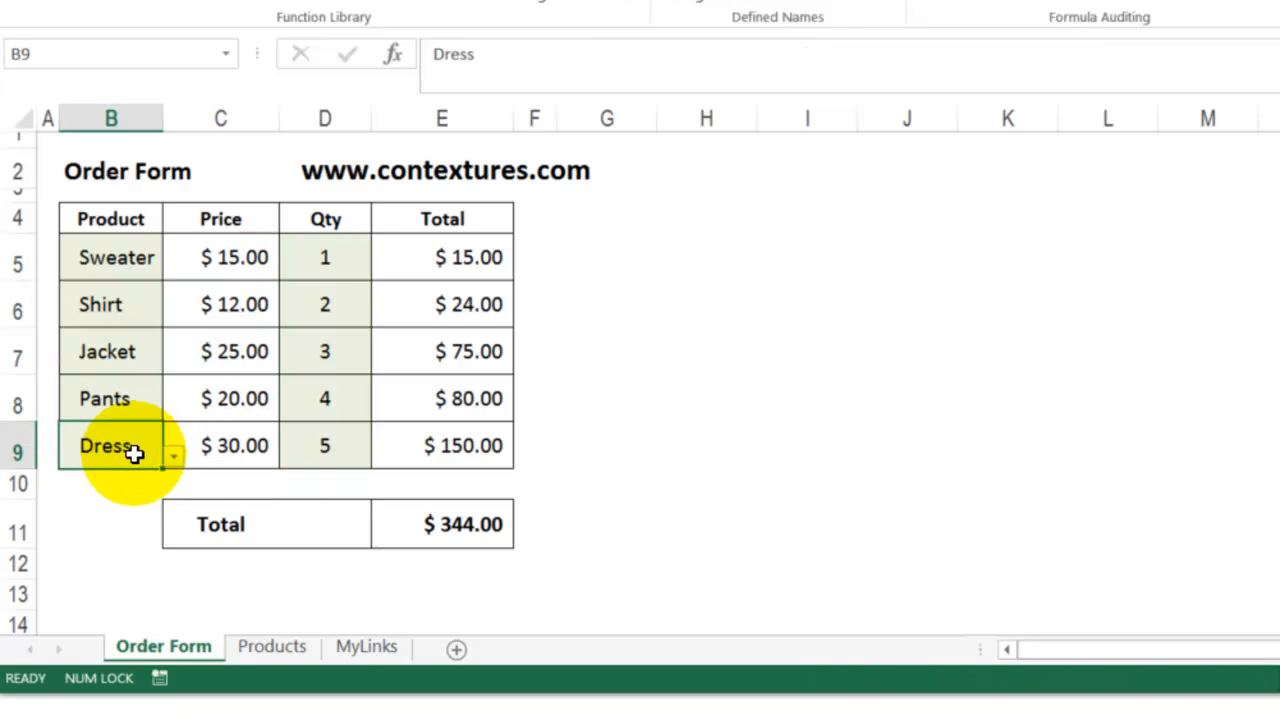
pyautogui.click(272, 646)
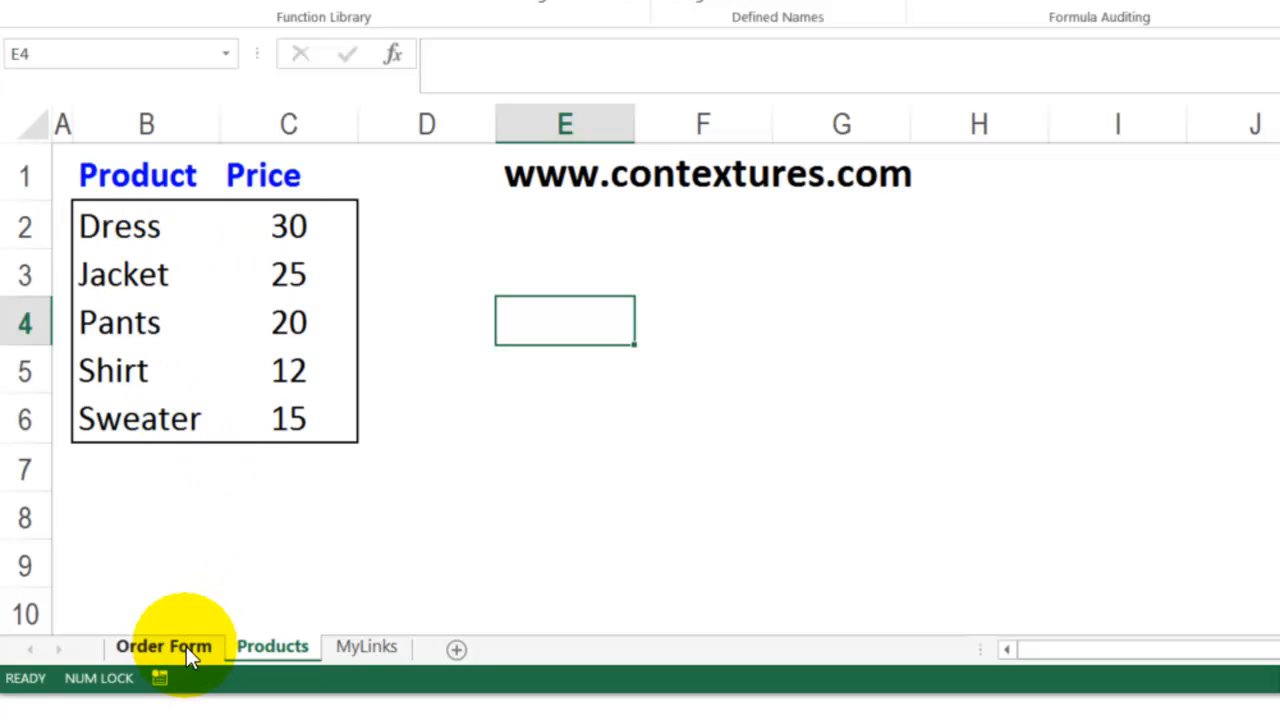
pyautogui.click(163, 646)
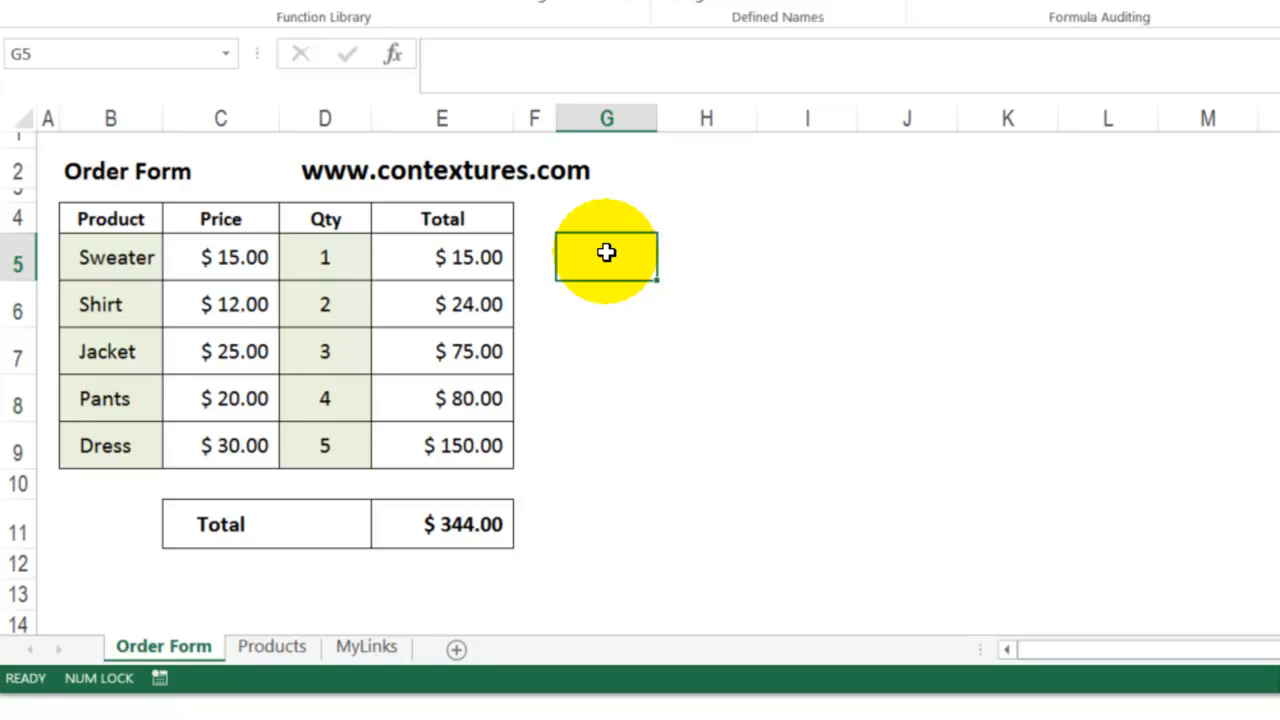
# Step: Enter a FORMULATEXT formula in G5 showing the text of the C5 price formula
pyautogui.write('=for')
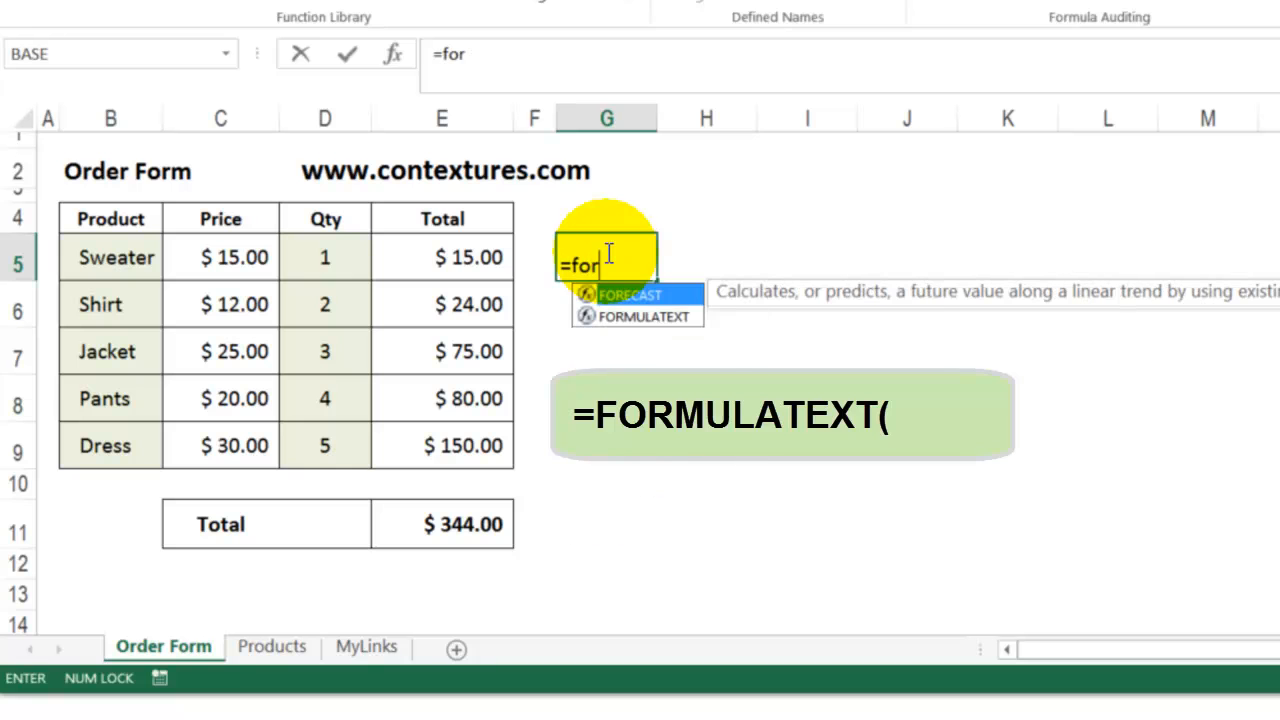
pyautogui.moveTo(642, 316)
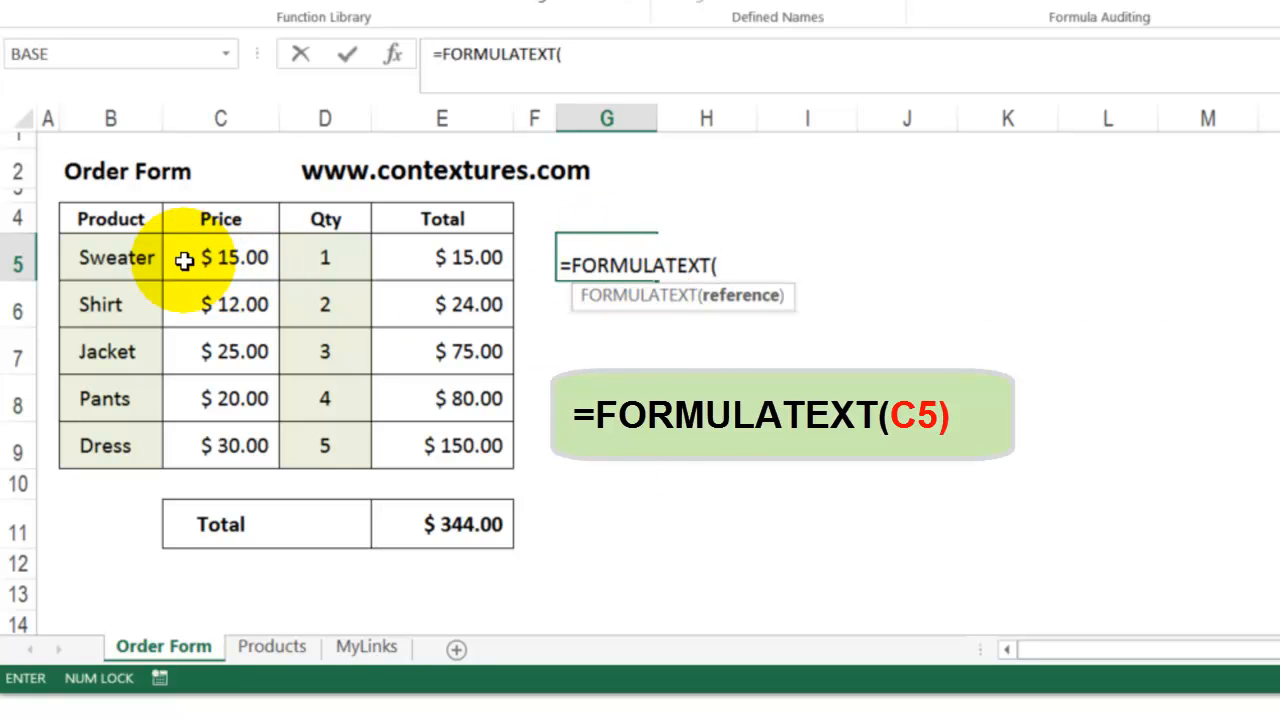
pyautogui.click(220, 258)
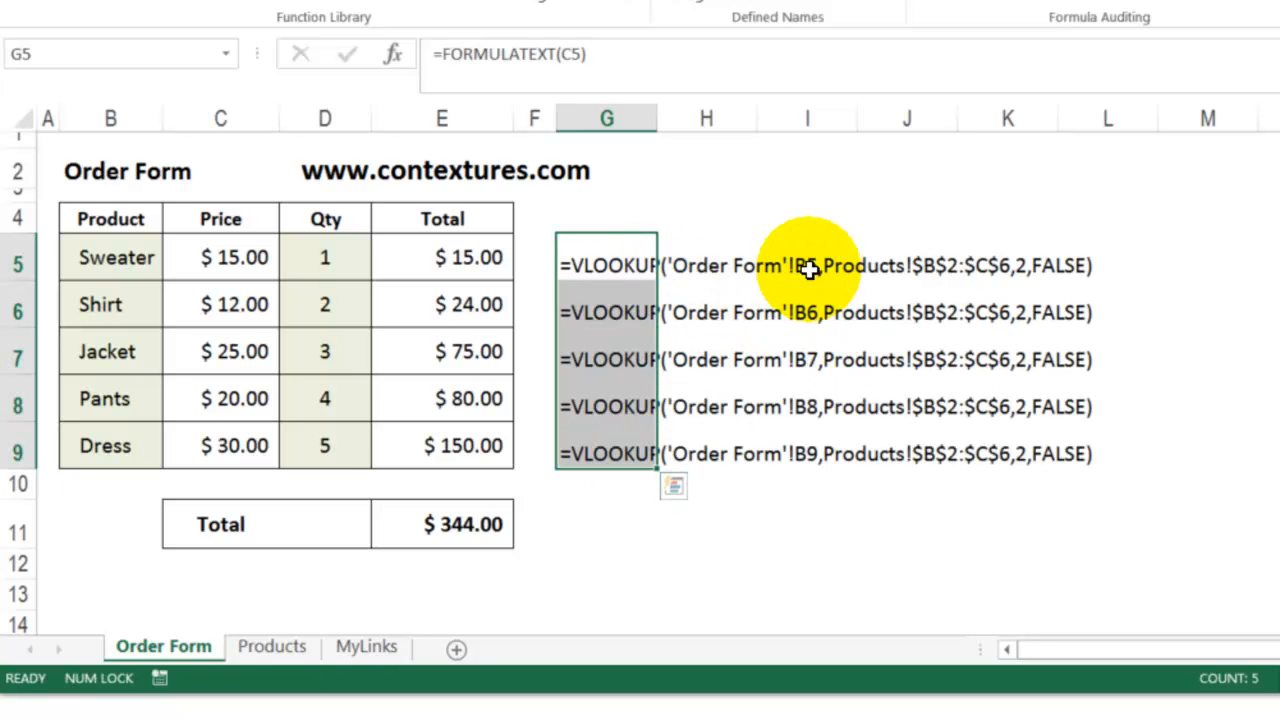
pyautogui.moveTo(113, 413)
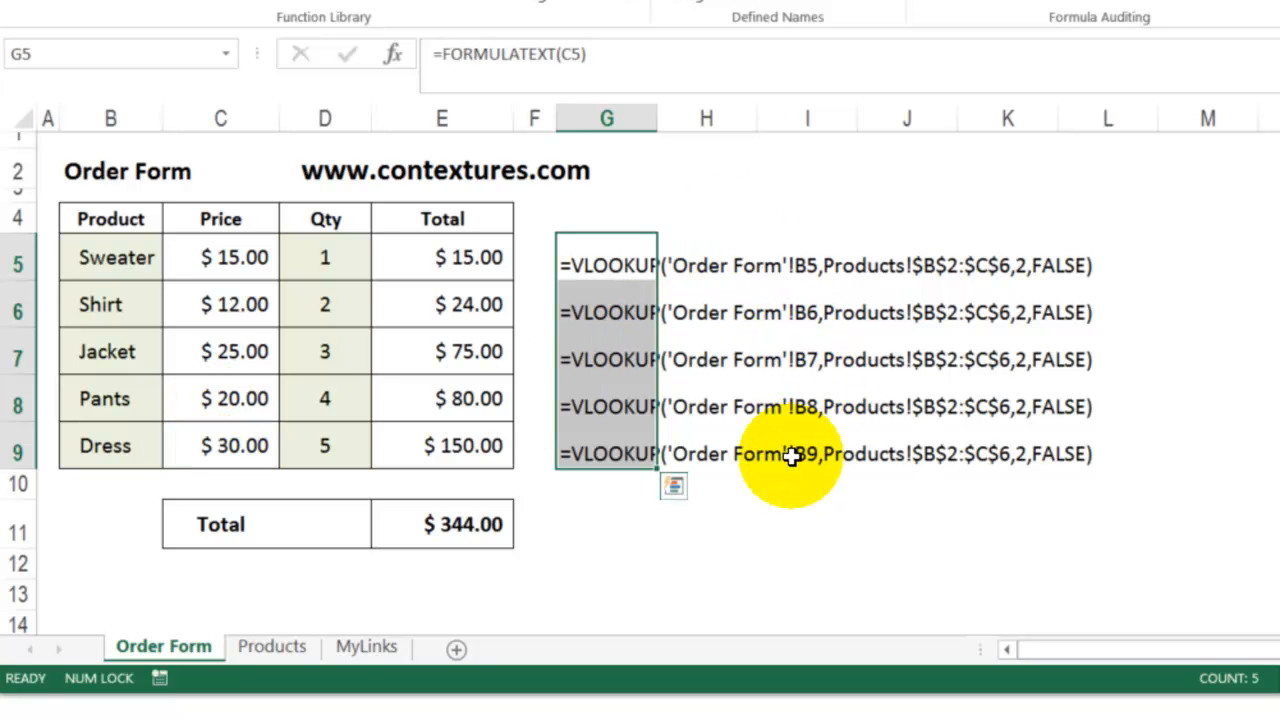
pyautogui.moveTo(987, 263)
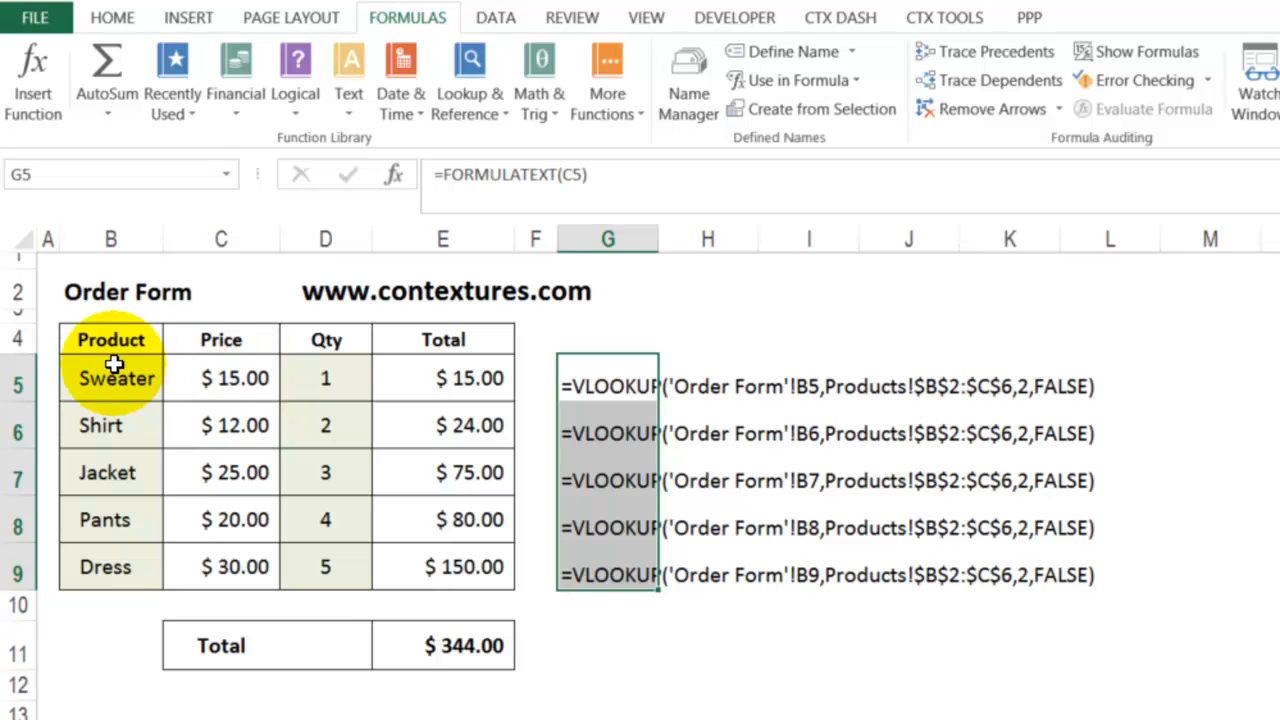
# Step: Sort the order rows A to Z by product from B5, leaving mismatched prices and a $263.00 total
pyautogui.click(110, 378)
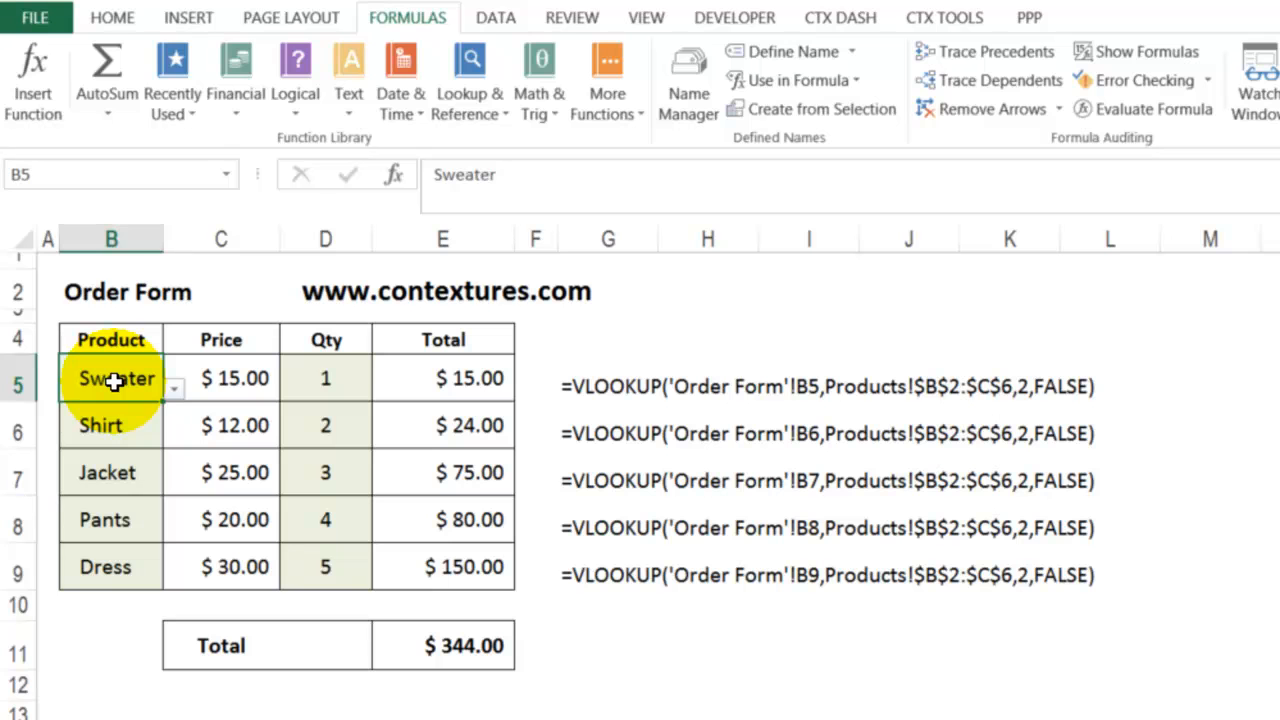
pyautogui.click(495, 17)
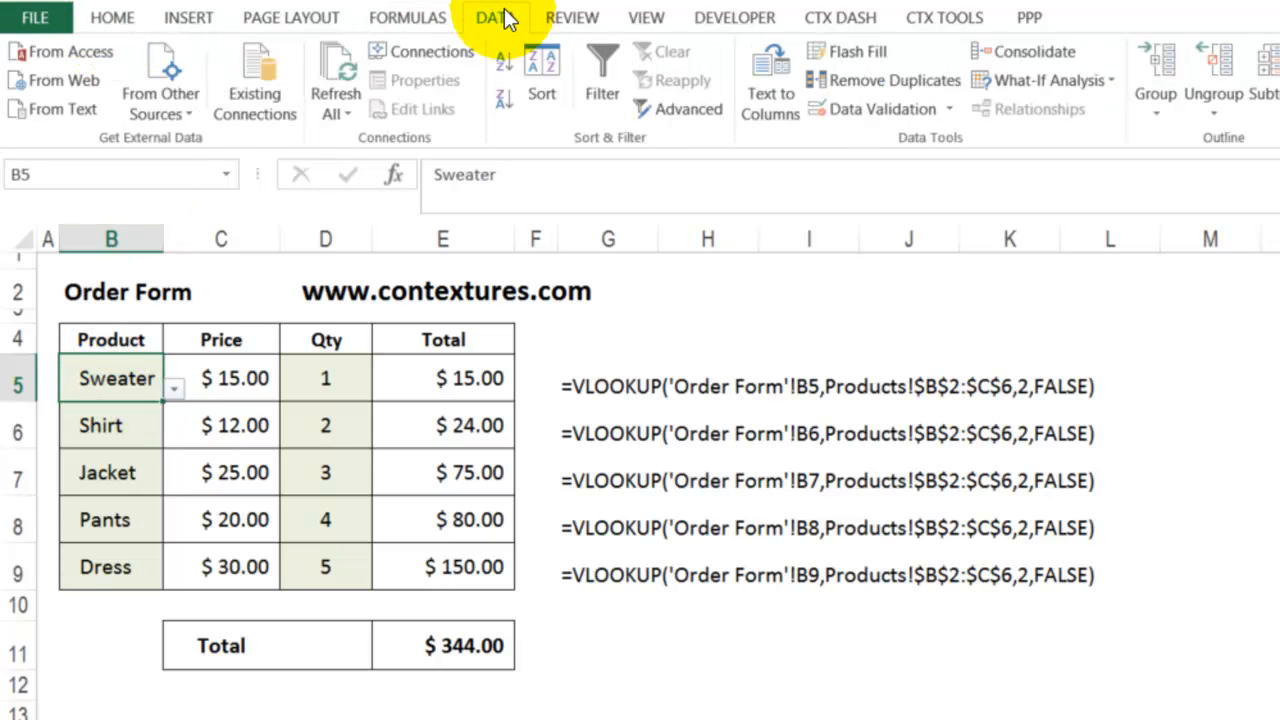
pyautogui.moveTo(505, 70)
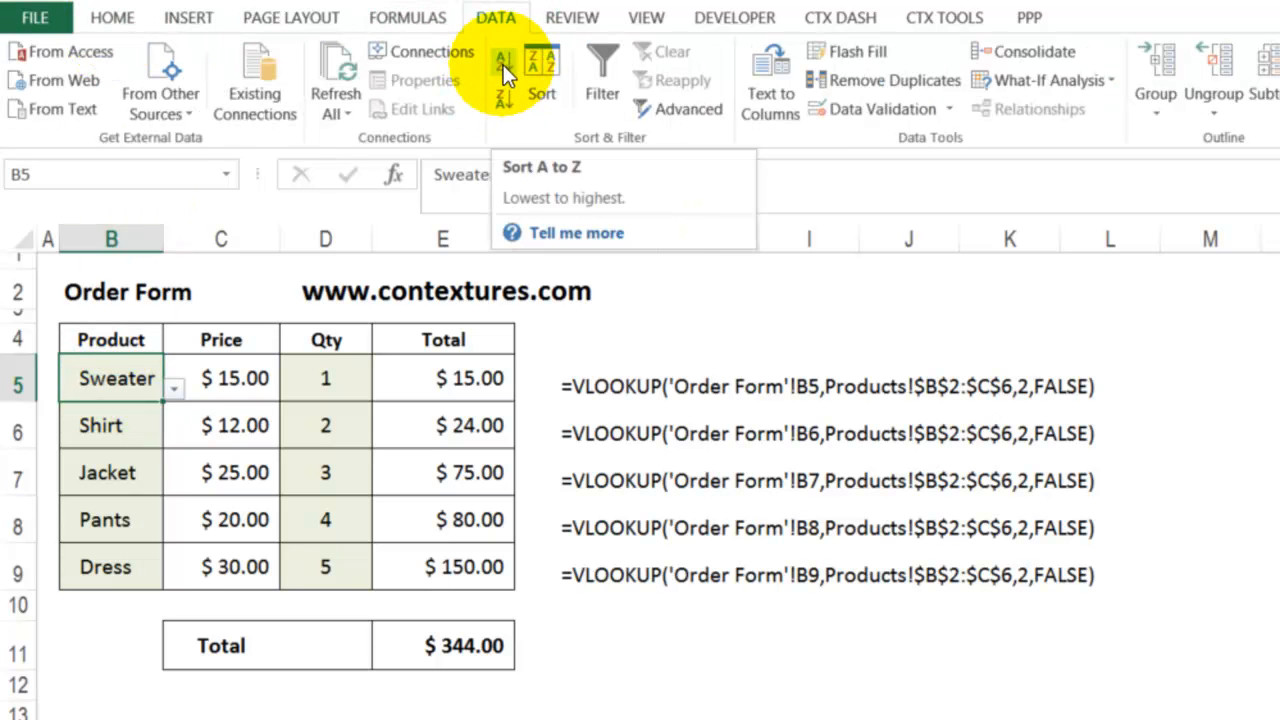
pyautogui.click(503, 62)
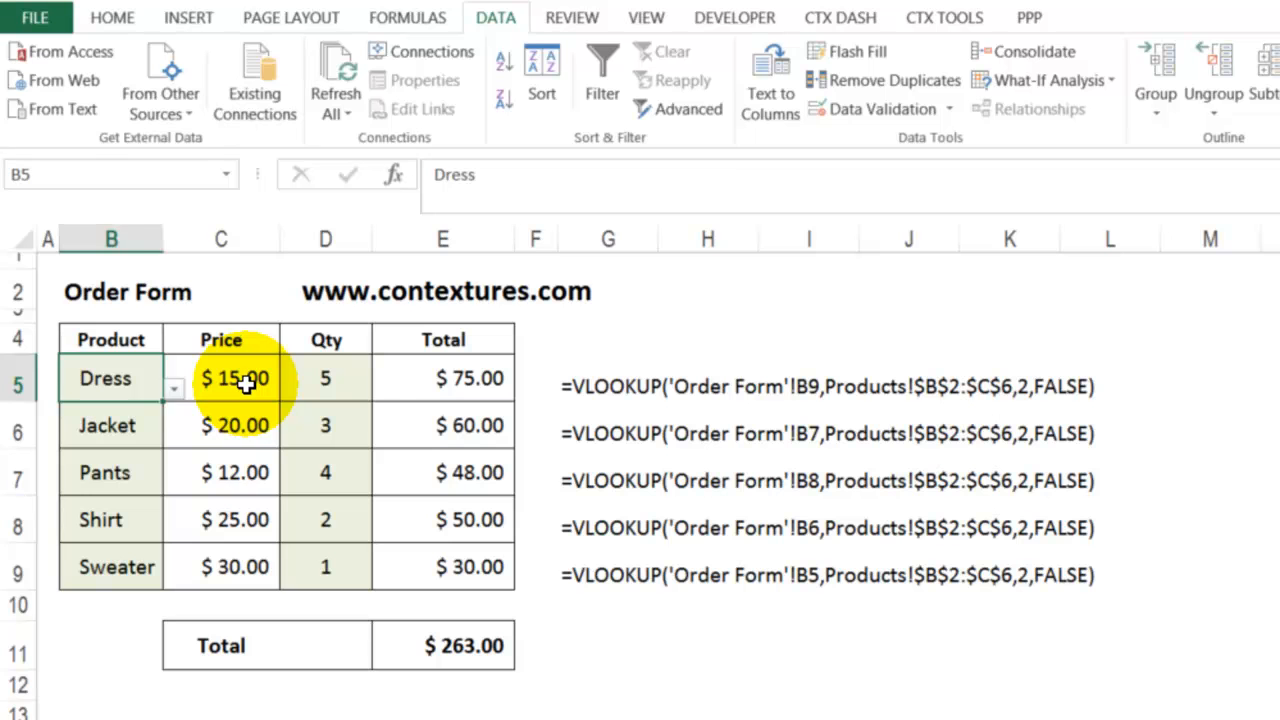
pyautogui.click(235, 378)
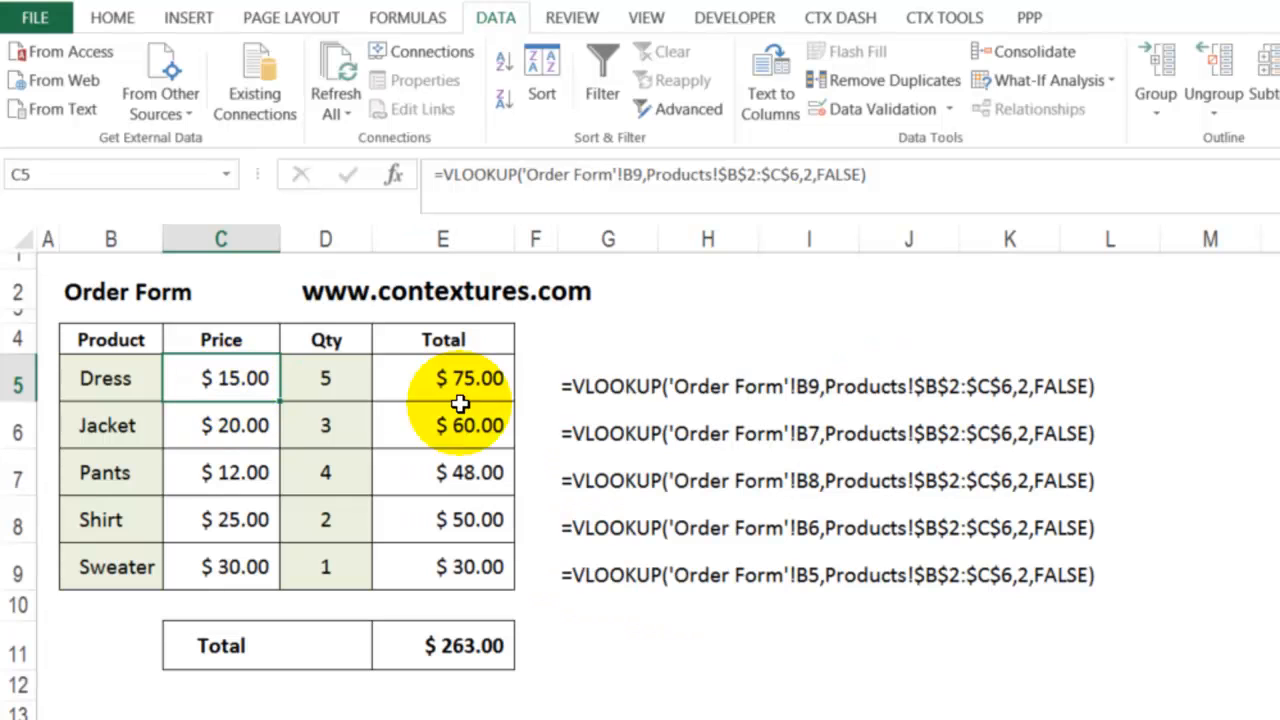
pyautogui.moveTo(1105, 380)
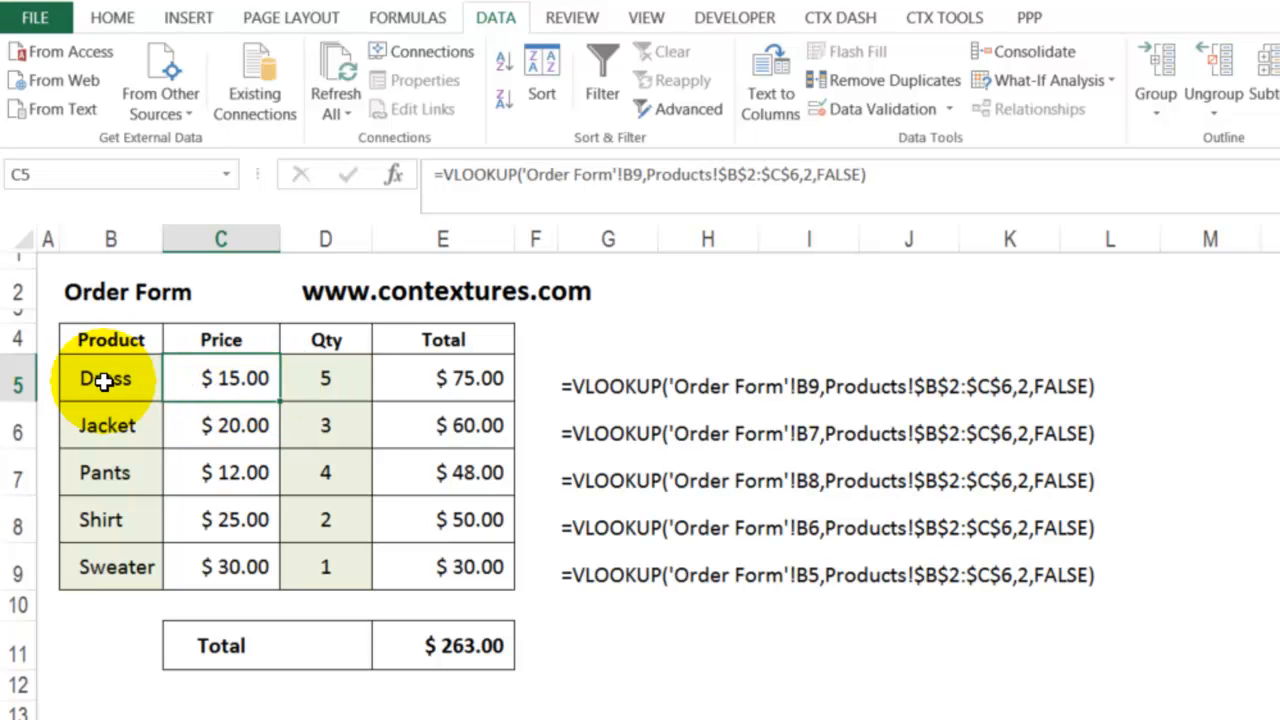
pyautogui.click(110, 378)
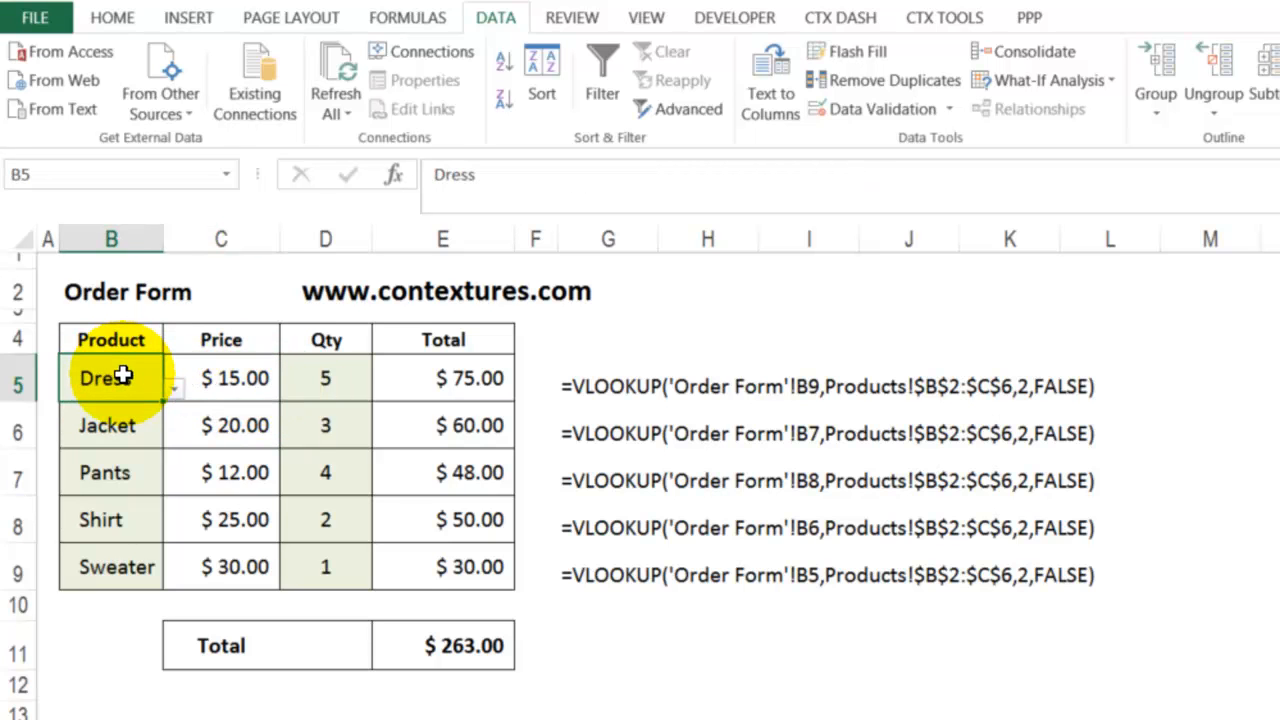
pyautogui.moveTo(777, 368)
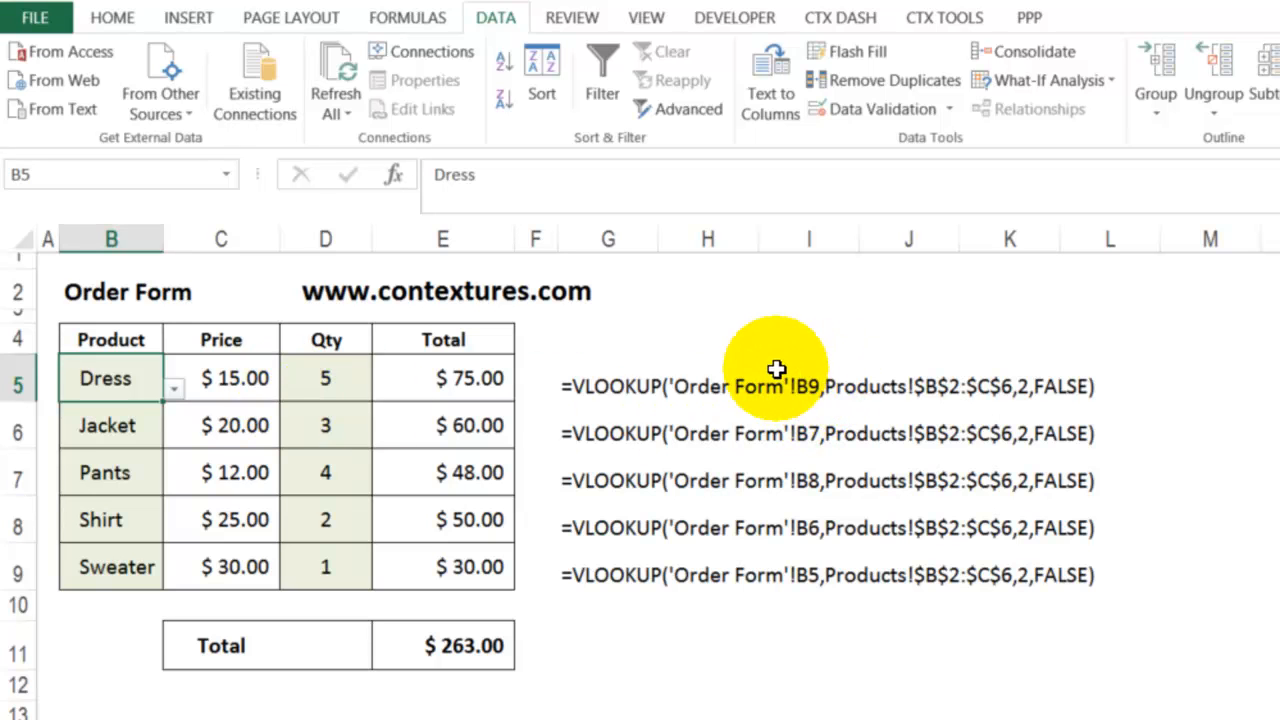
pyautogui.moveTo(855, 390)
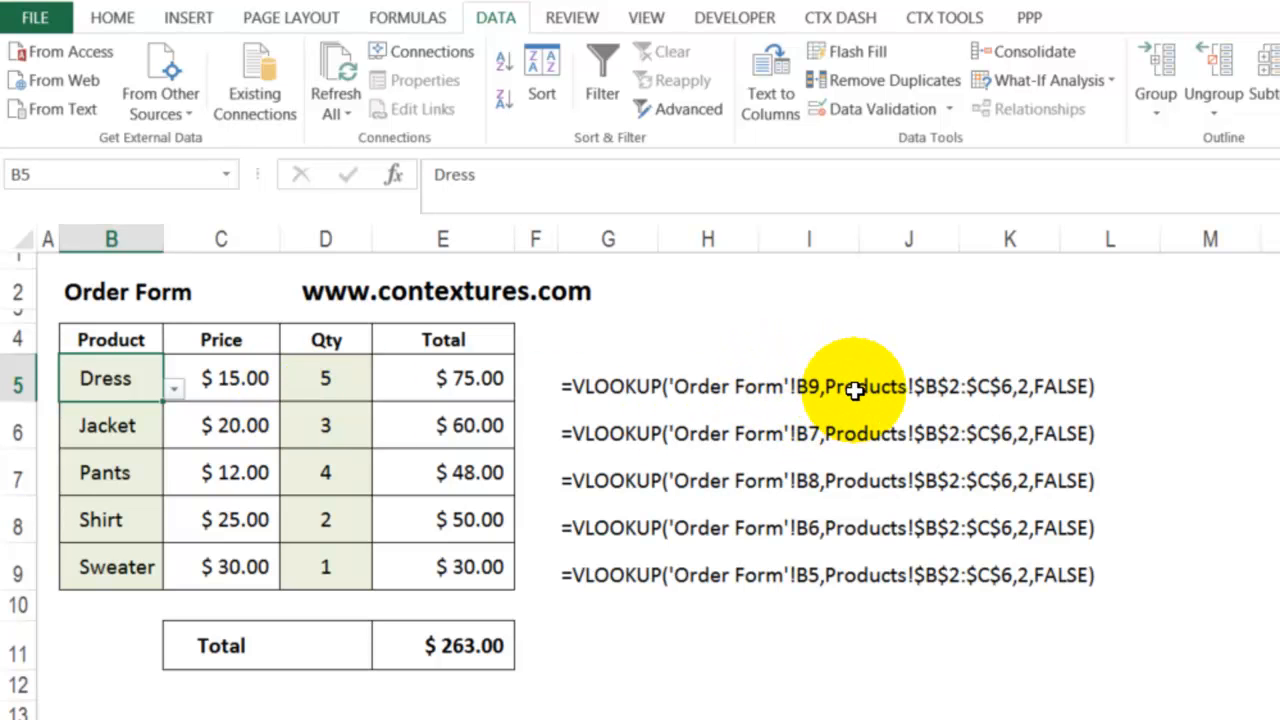
pyautogui.click(221, 378)
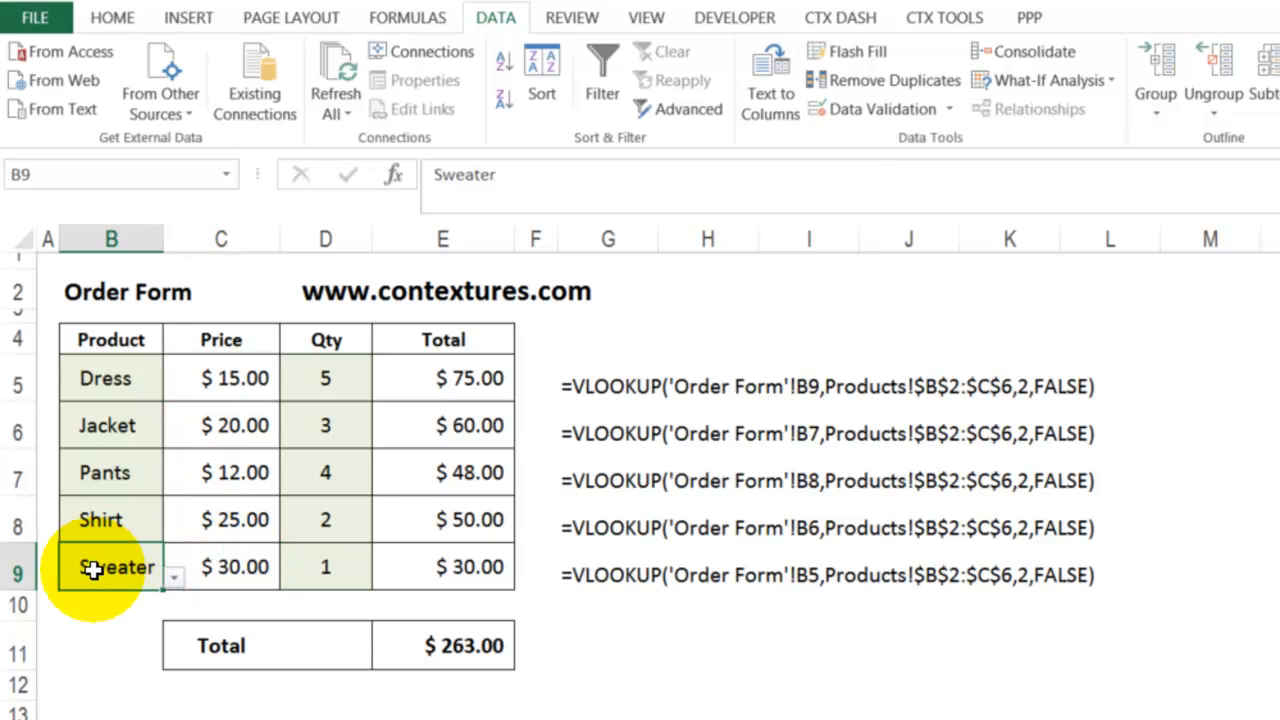
pyautogui.moveTo(785, 388)
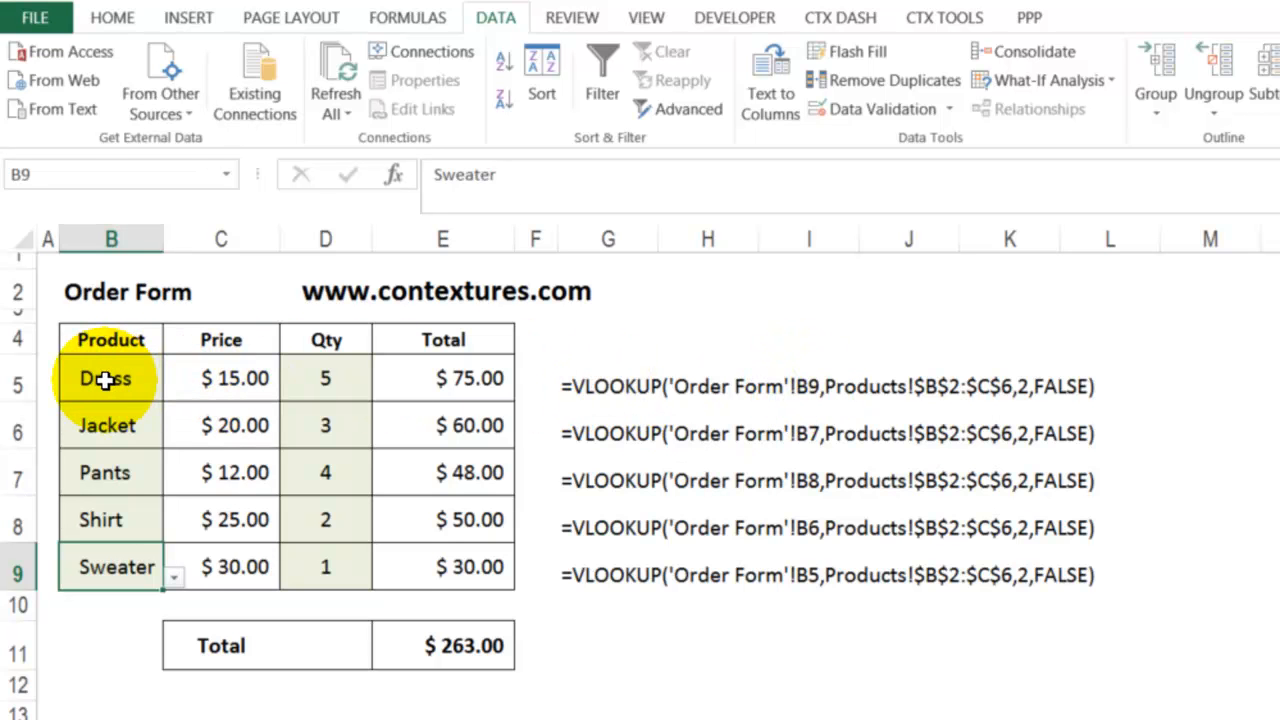
pyautogui.click(104, 378)
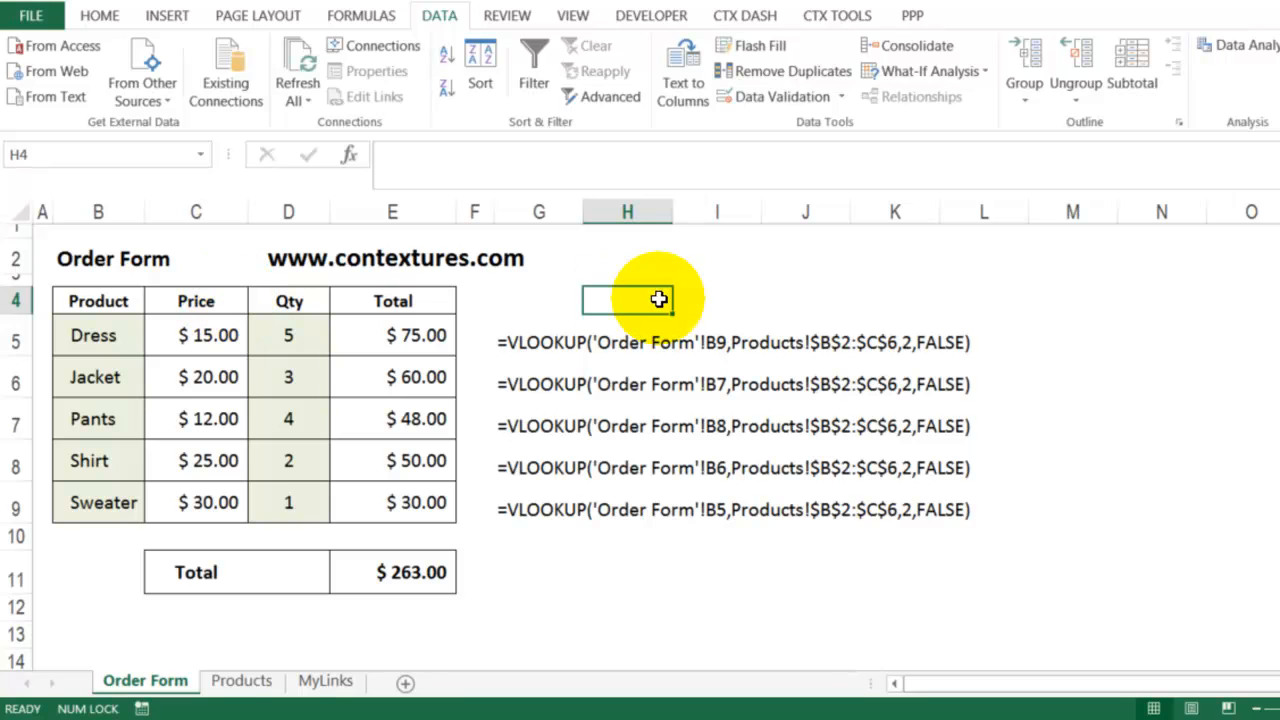
pyautogui.moveTo(620, 302)
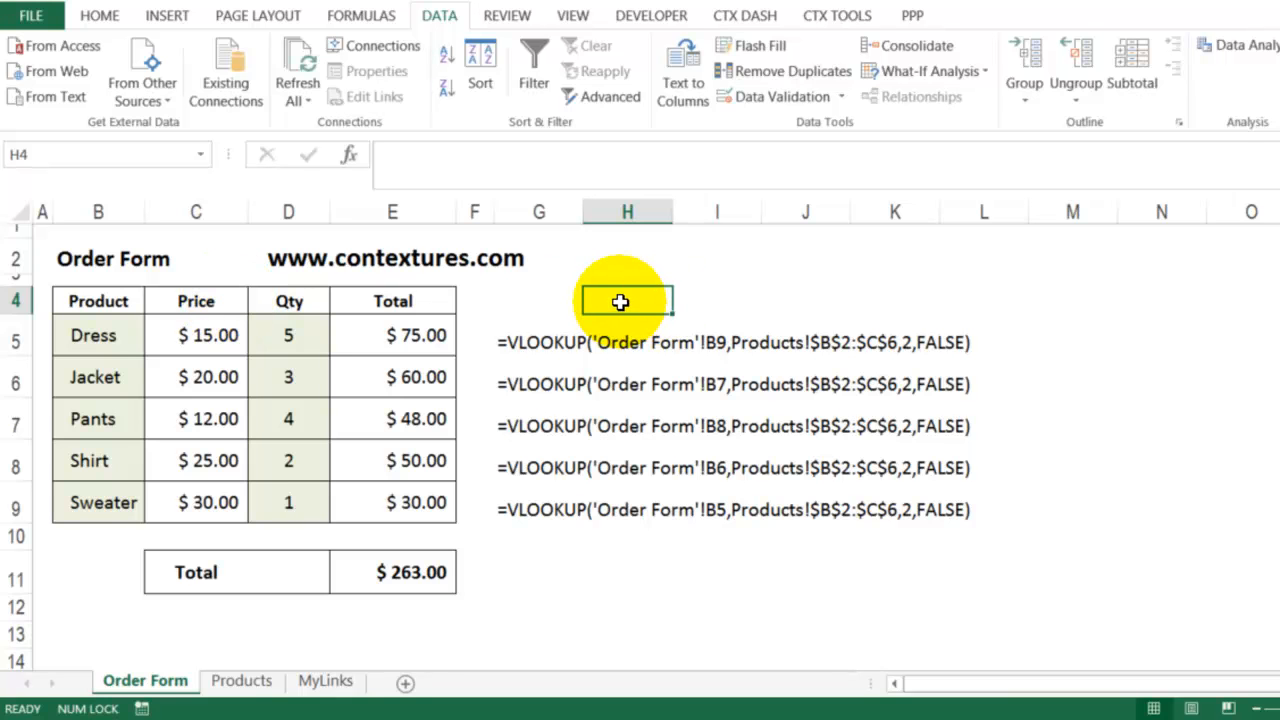
# Step: Link H4 to the Product heading B4 via a sheet-qualified reference after visiting Products
pyautogui.write('=')
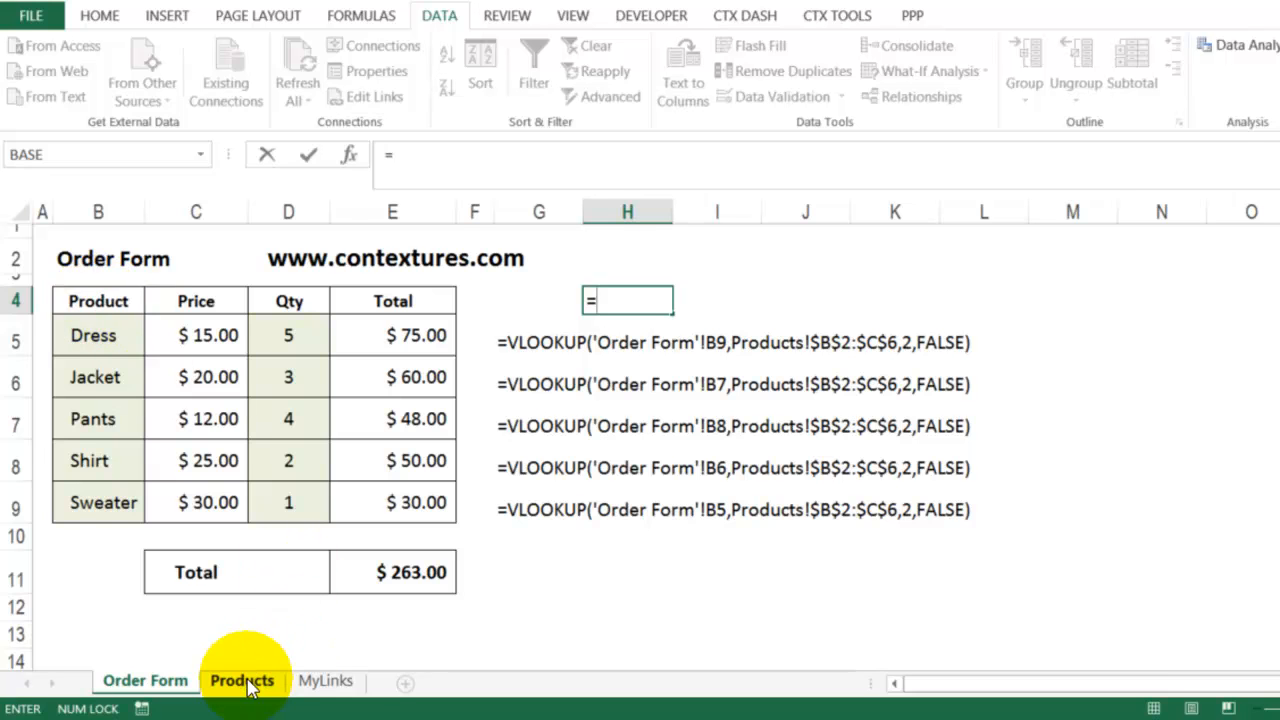
pyautogui.click(242, 680)
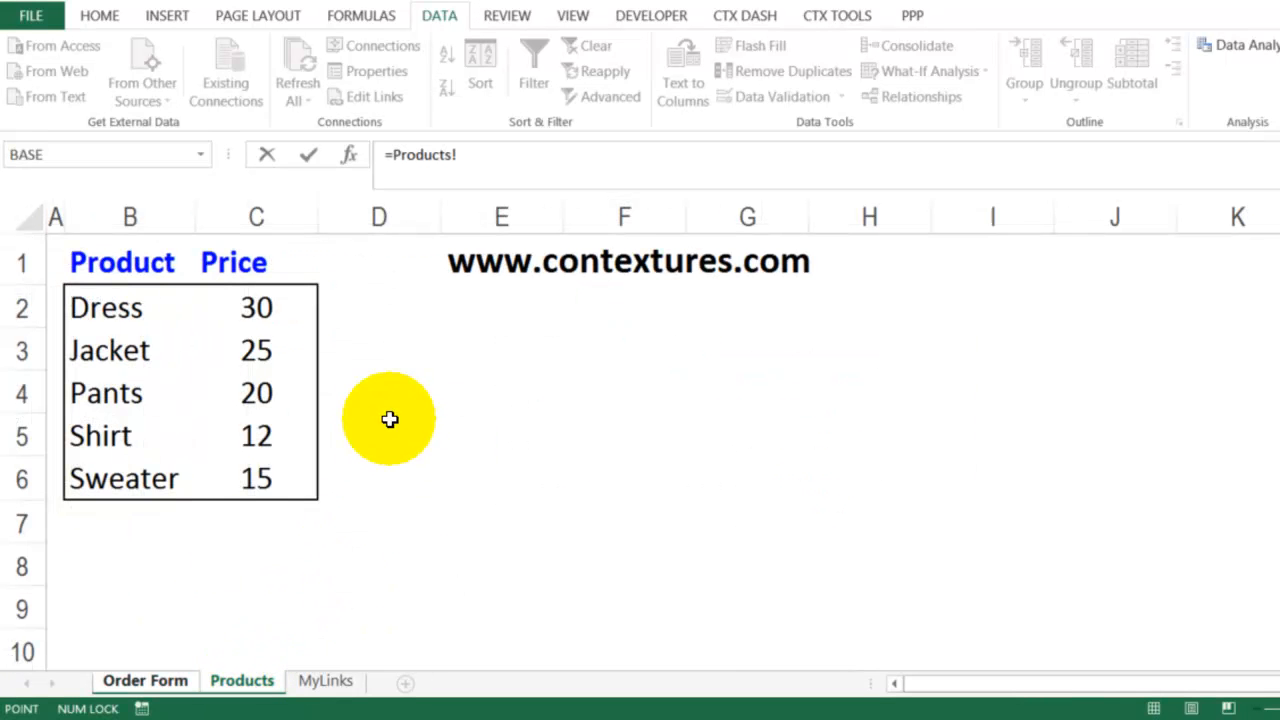
pyautogui.moveTo(480, 145)
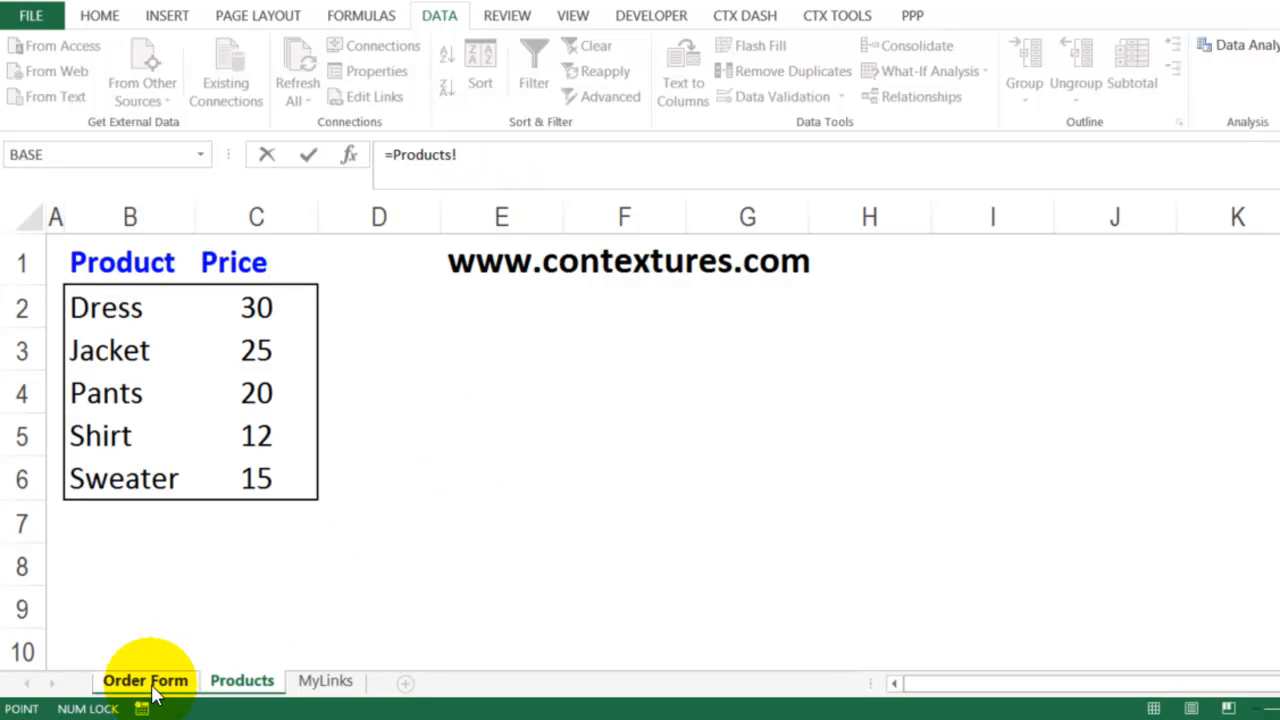
pyautogui.click(145, 680)
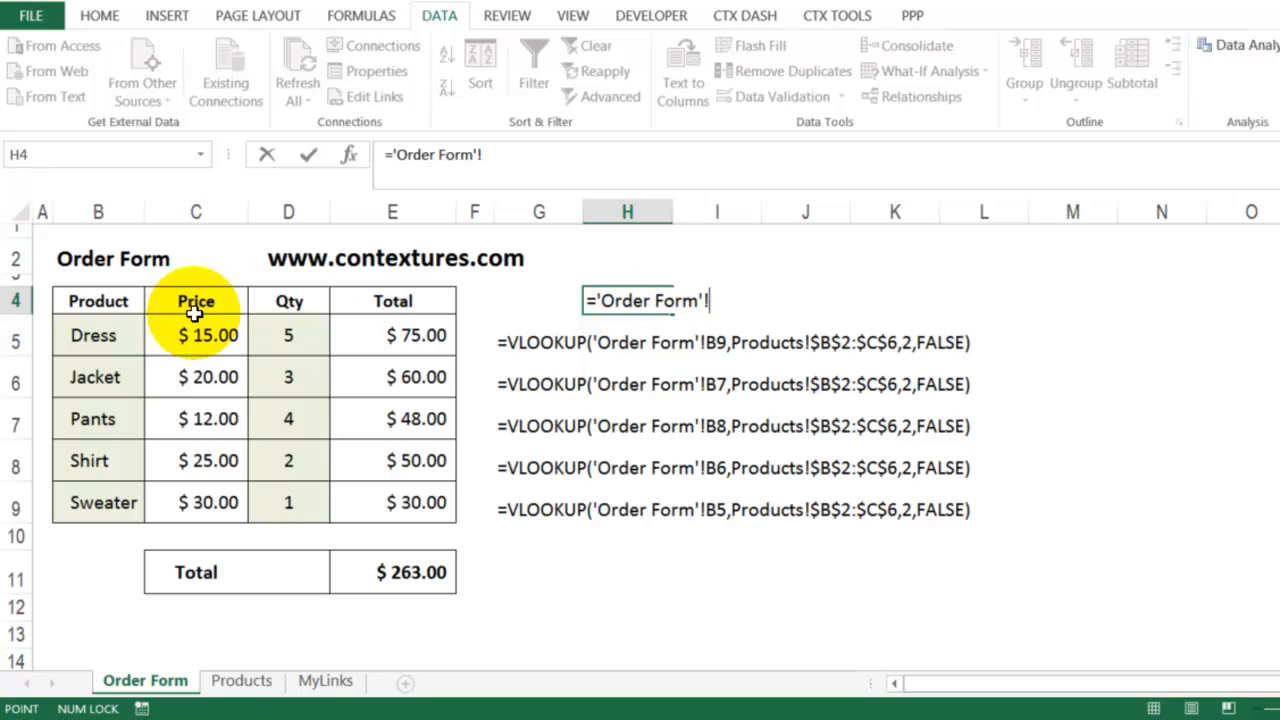
pyautogui.click(98, 301)
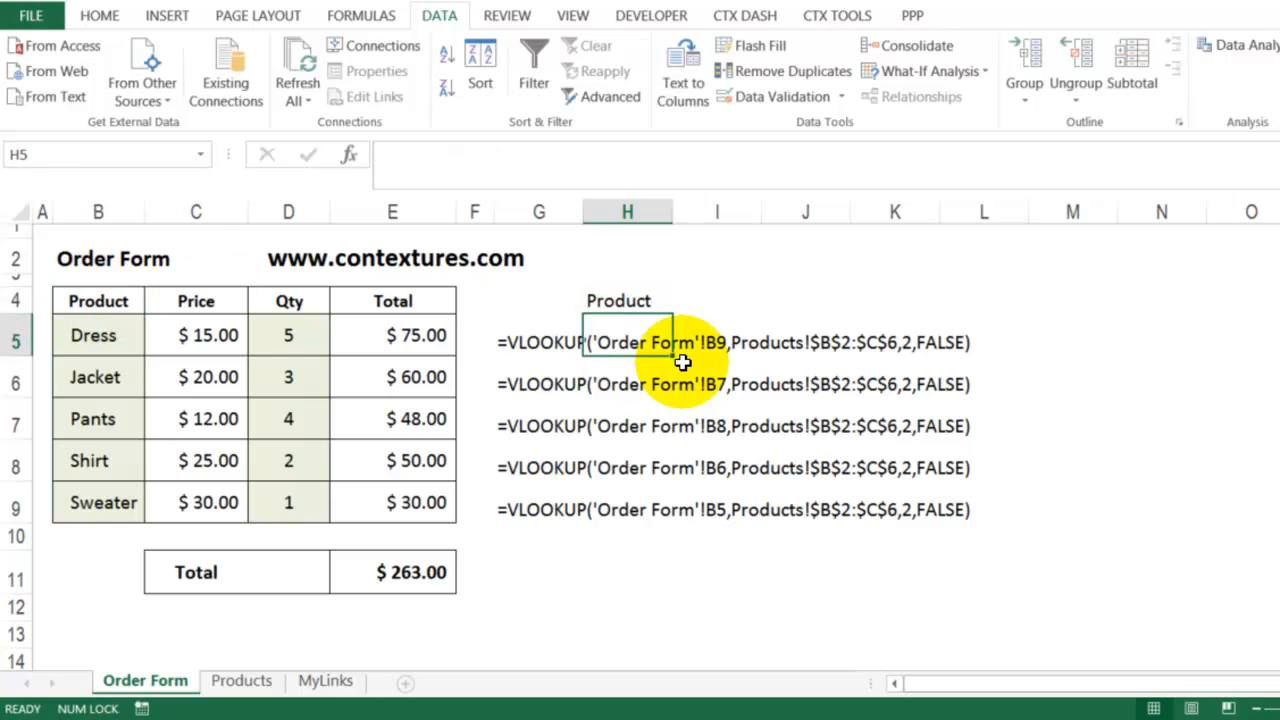
# Step: Review the H4 linking formula, then select the Dress price formula in C5
pyautogui.click(716, 300)
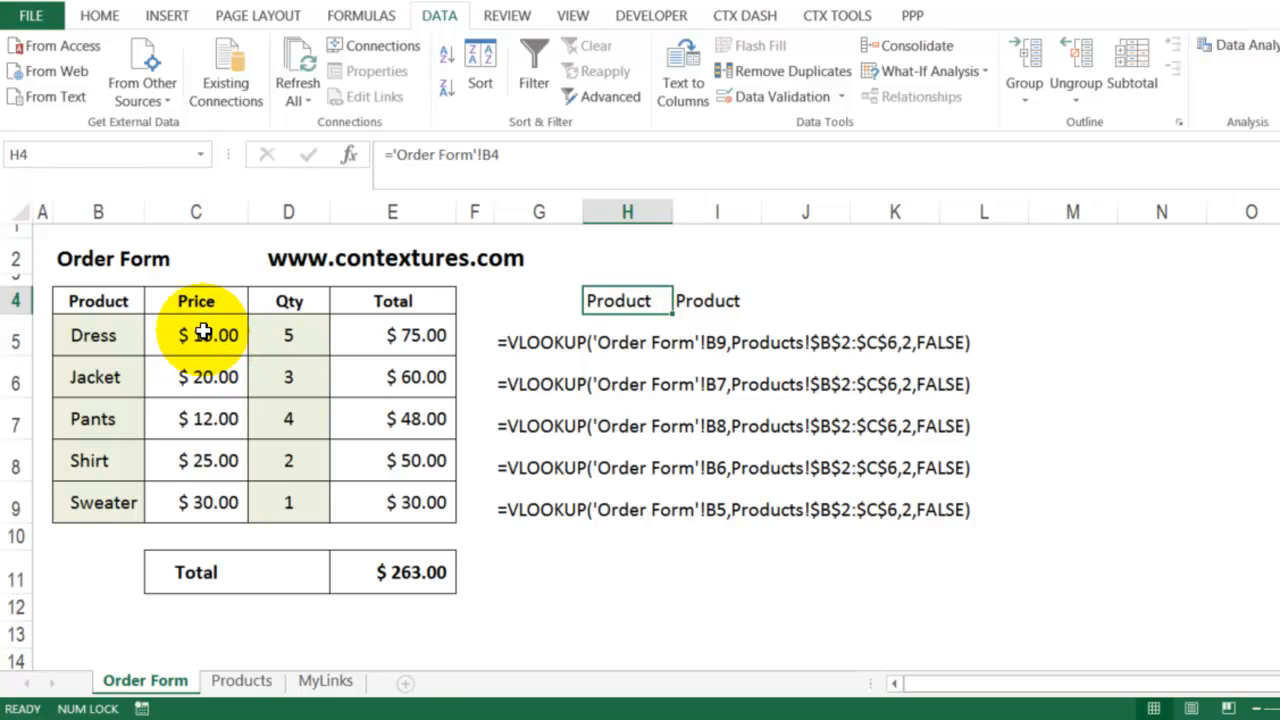
pyautogui.click(195, 335)
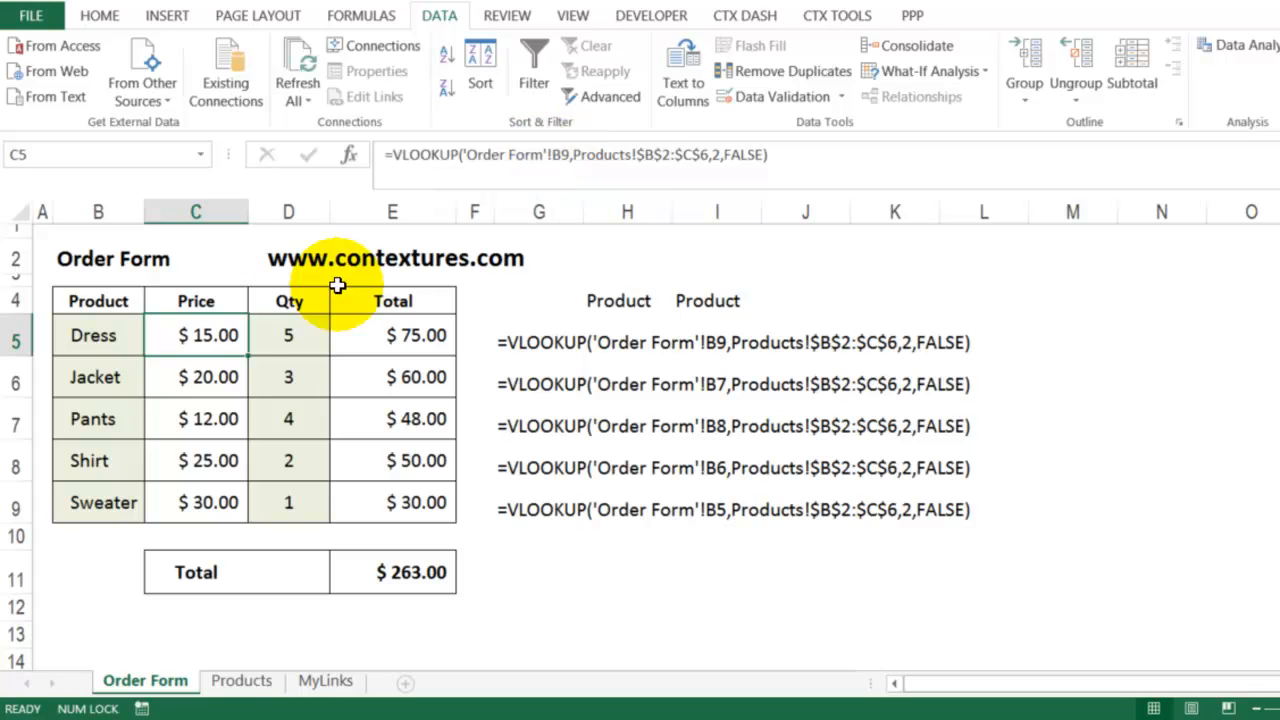
# Step: Replace 'Order Form'!B9 in the C5 formula with a plain B5 reference to the Dress cell
pyautogui.doubleClick(195, 335)
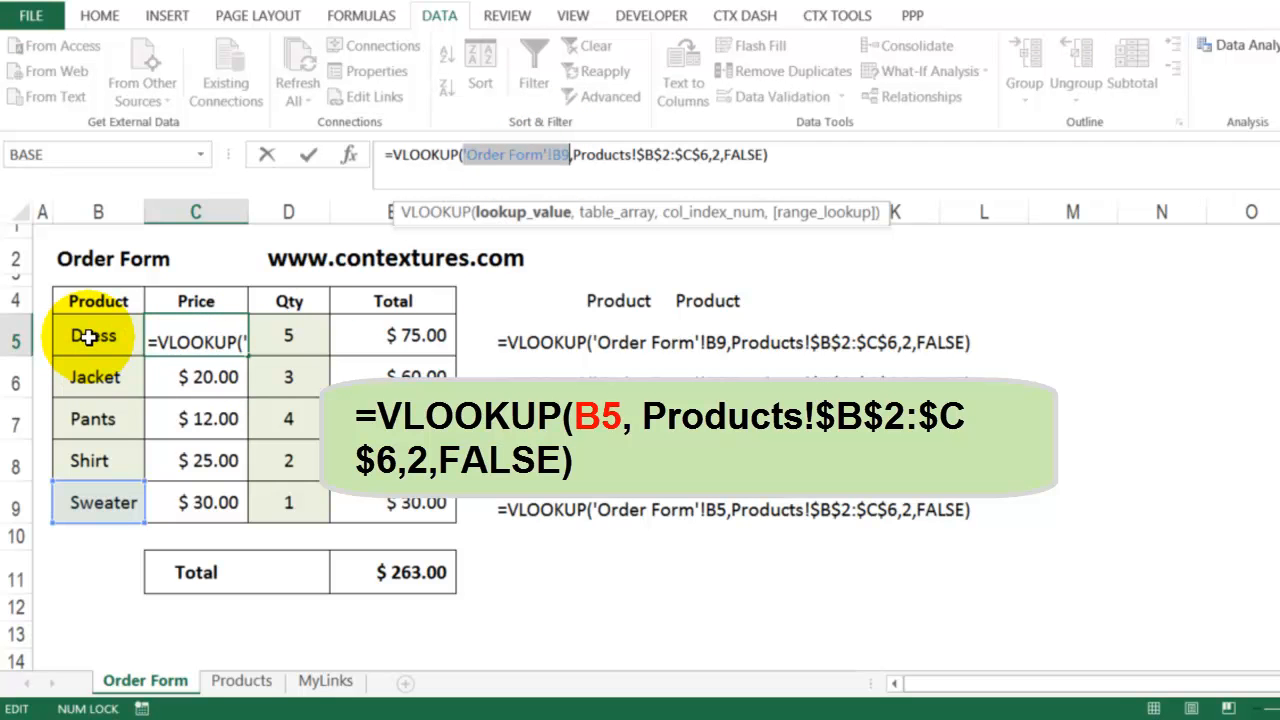
pyautogui.click(97, 335)
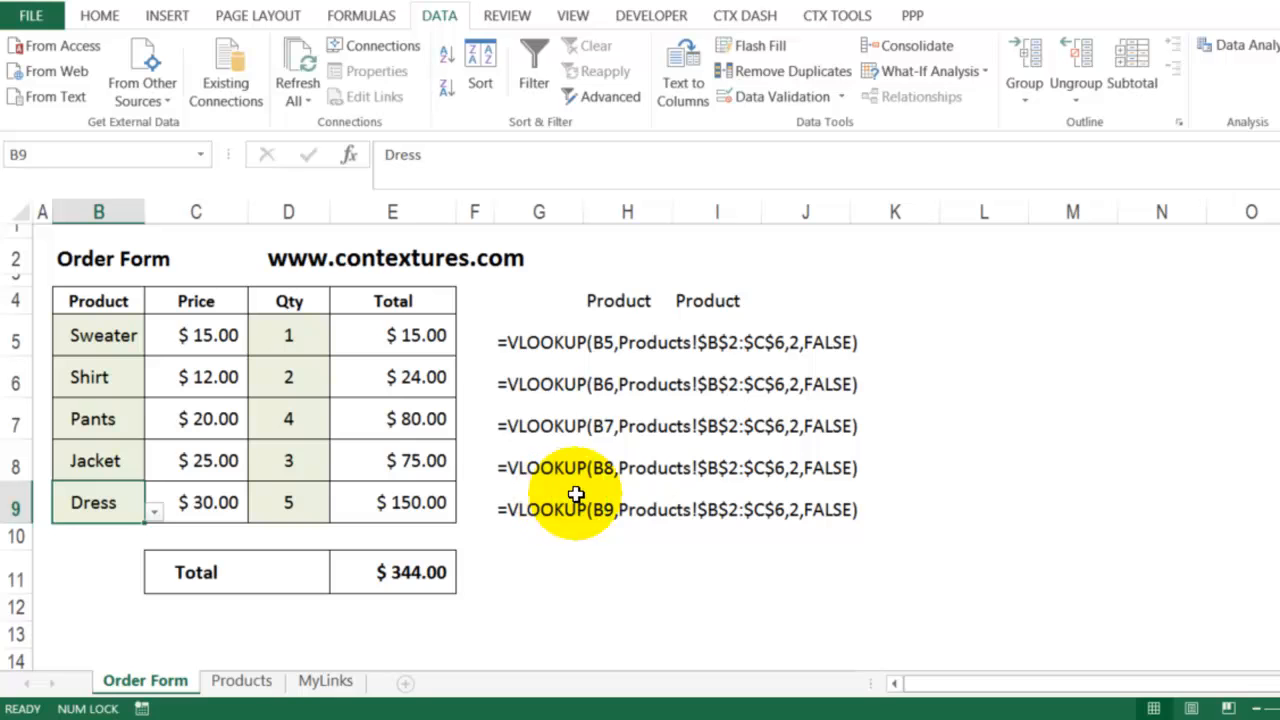
pyautogui.moveTo(208, 440)
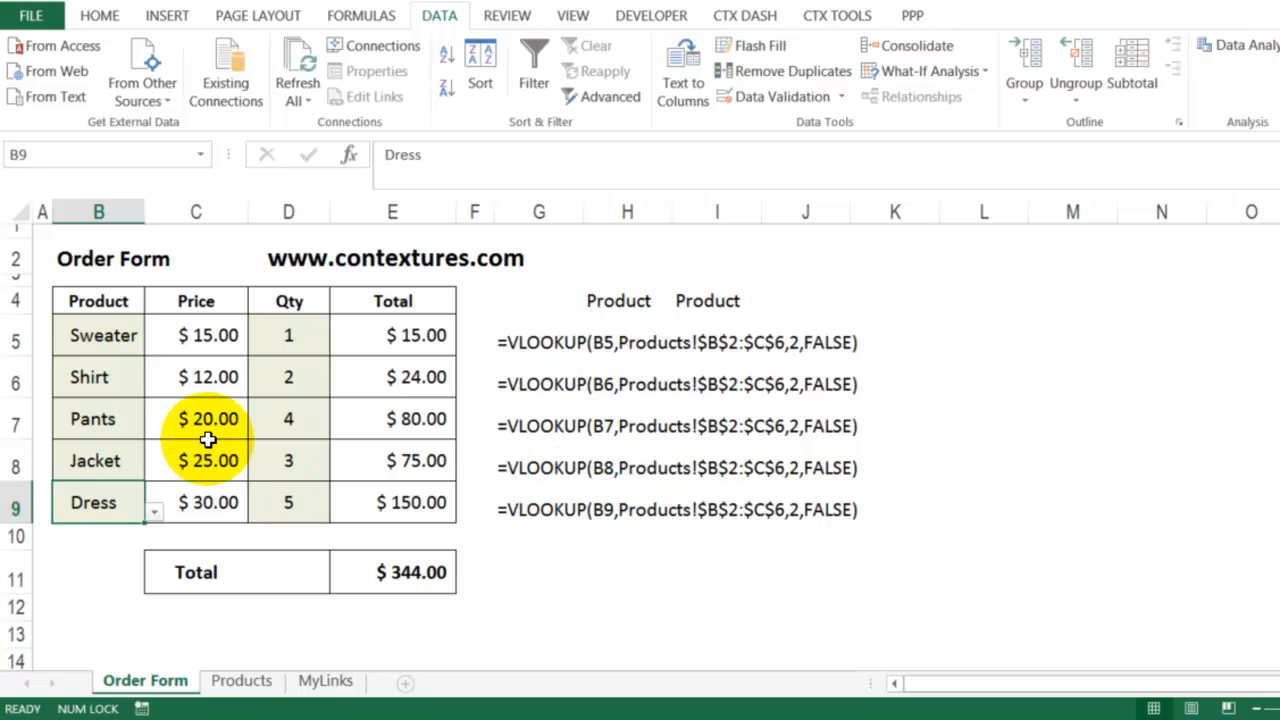